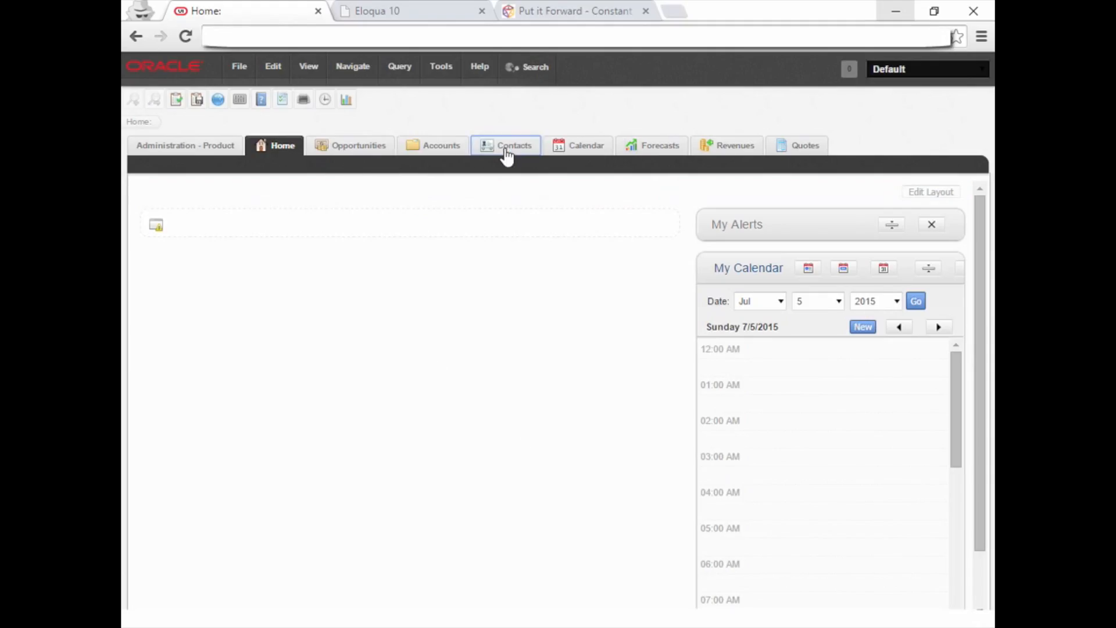
pyautogui.click(513, 145)
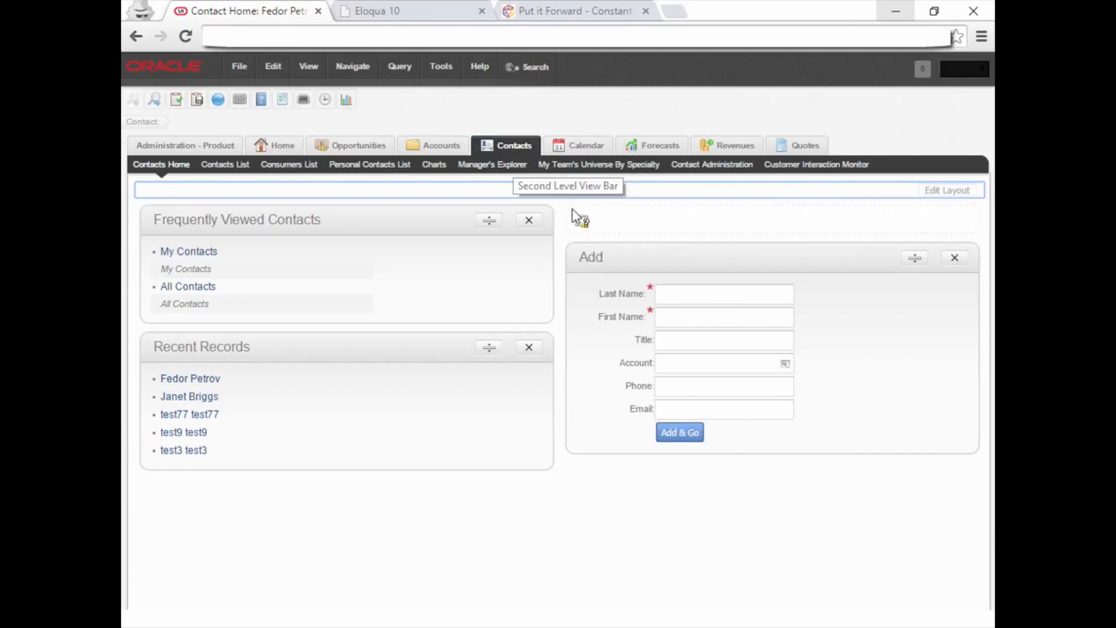
pyautogui.write('TestName1')
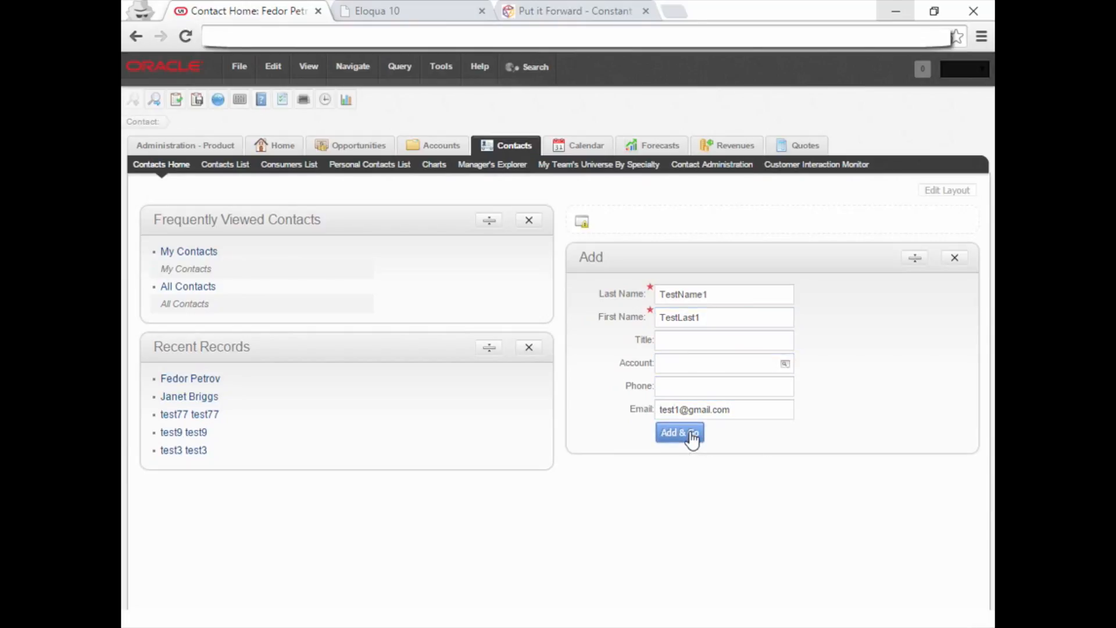
pyautogui.click(678, 432)
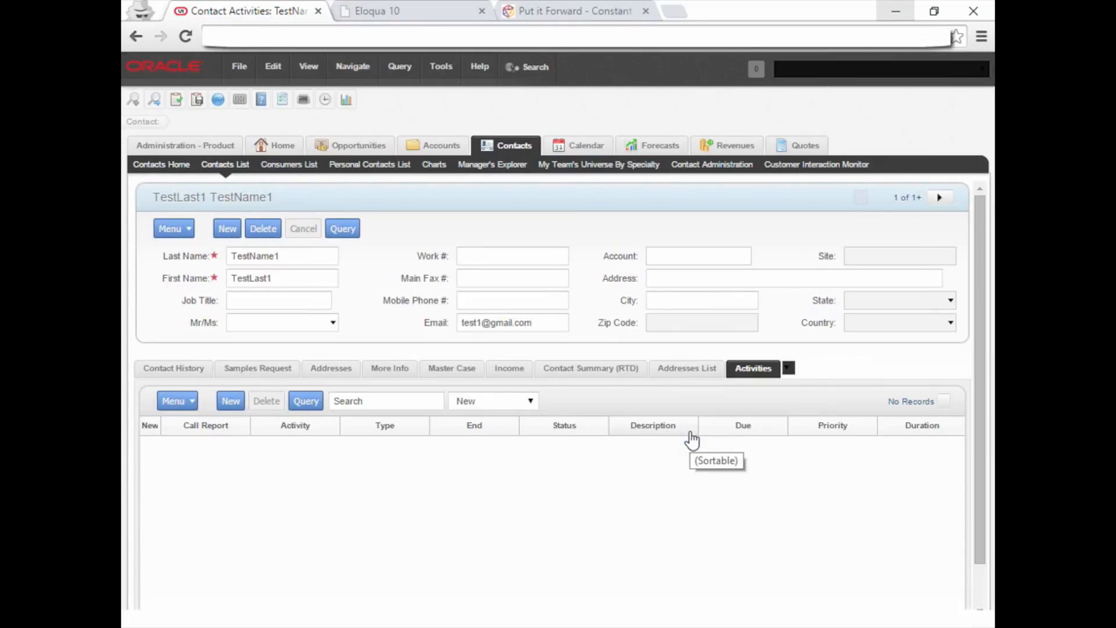
# Step: Open Eloqua's Contacts Overview and search for 'tes'
pyautogui.click(409, 11)
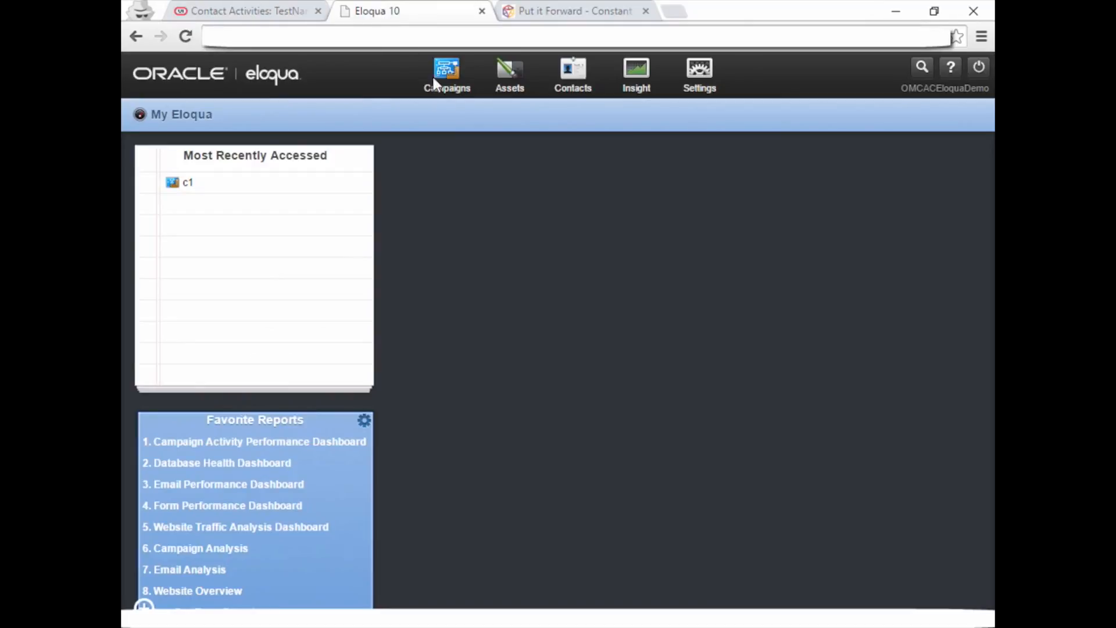
pyautogui.click(572, 75)
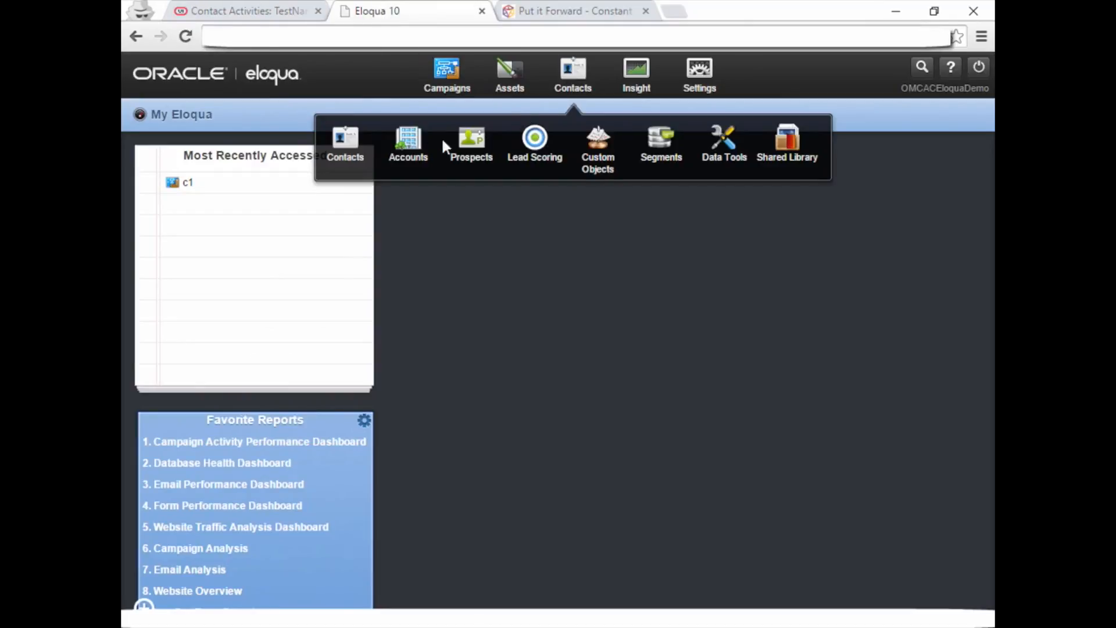
pyautogui.click(345, 142)
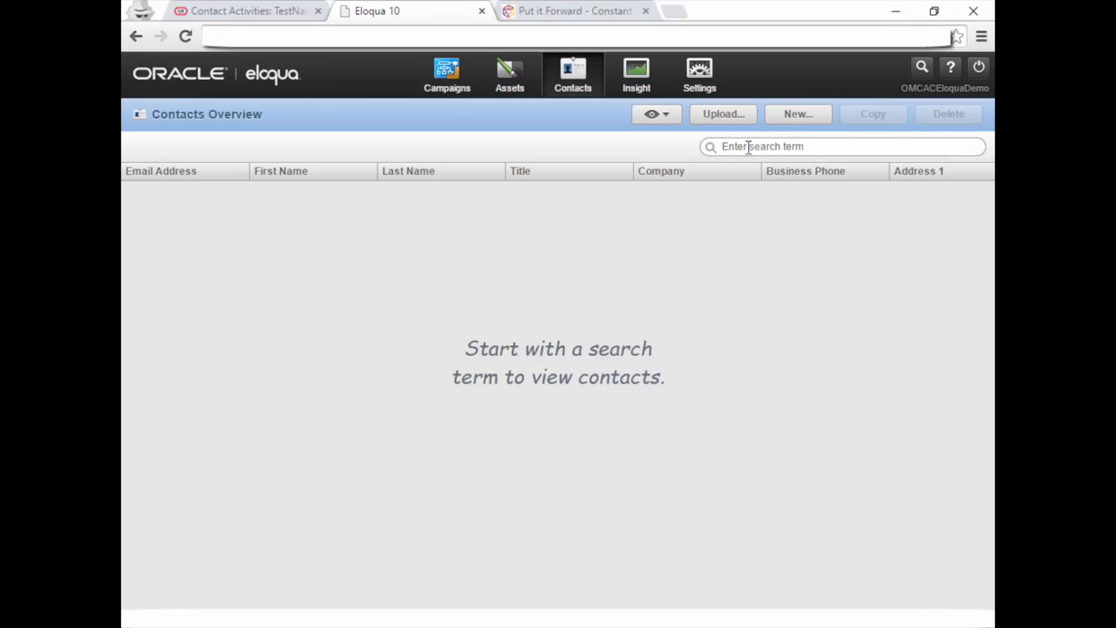
pyautogui.write('tes')
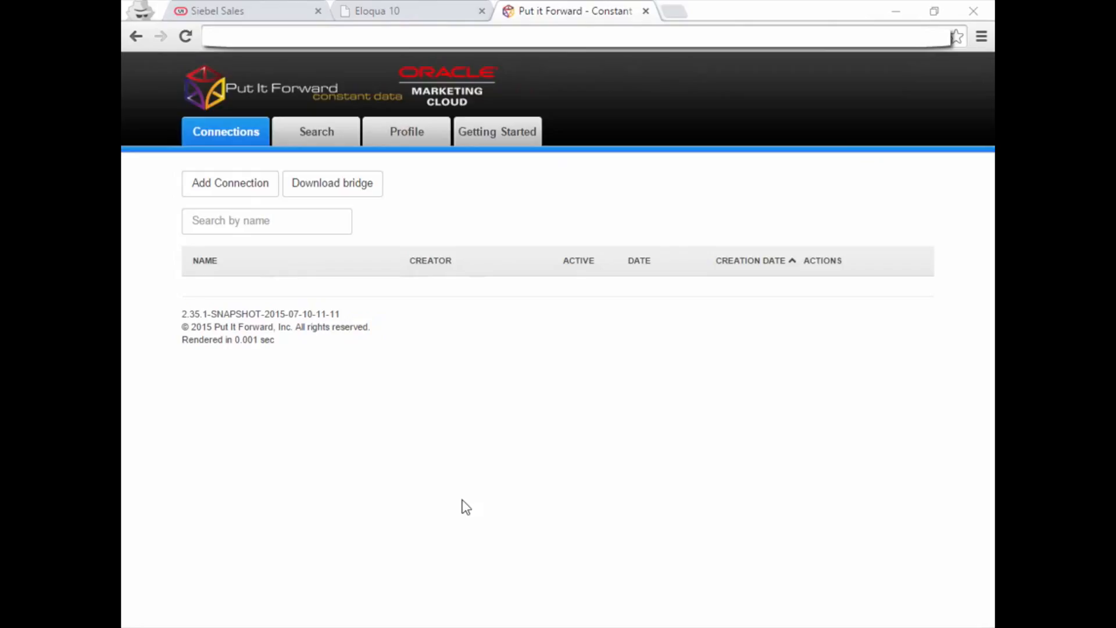
pyautogui.moveTo(299, 339)
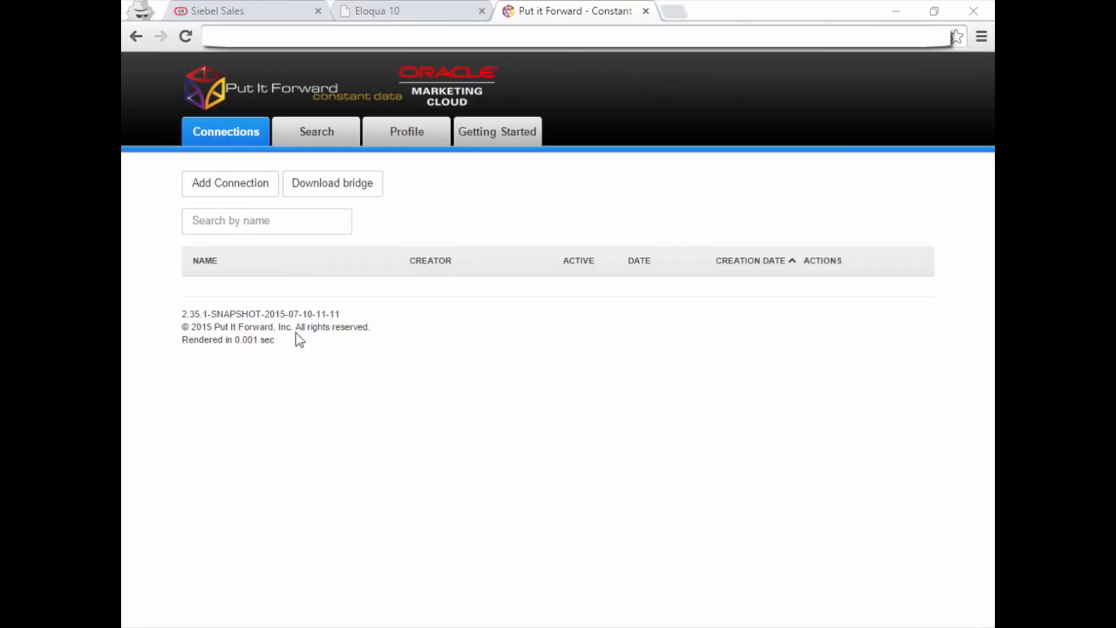
# Step: Create the connection 'Load Contacts from Siebel to Eloqua', leaving it inactive
pyautogui.click(229, 183)
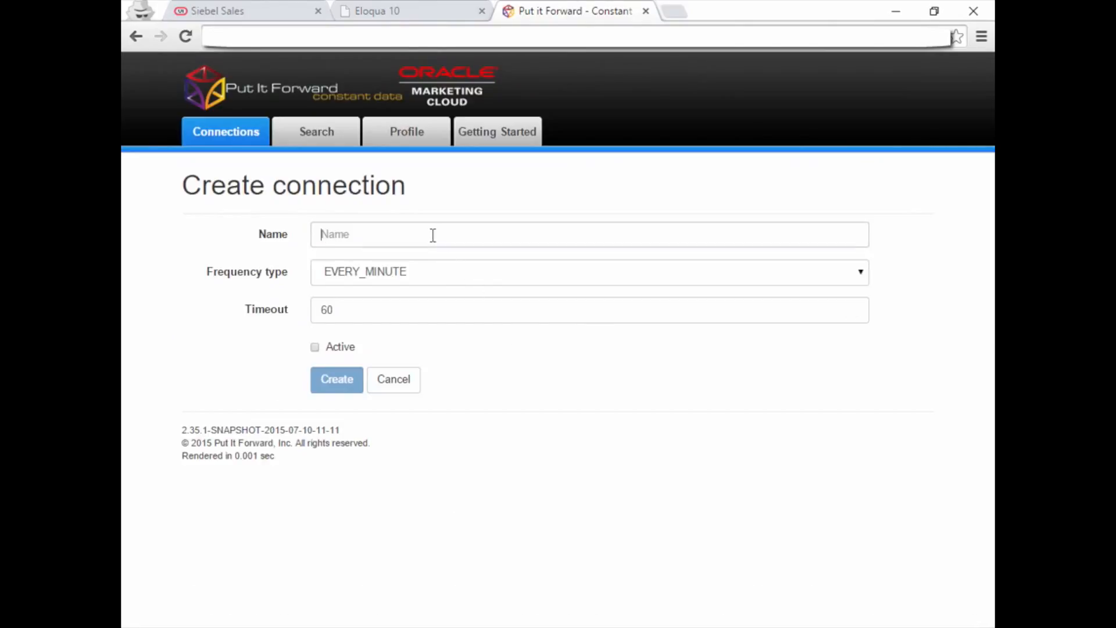
pyautogui.write('Load Contacts from Siebel to Eloqua')
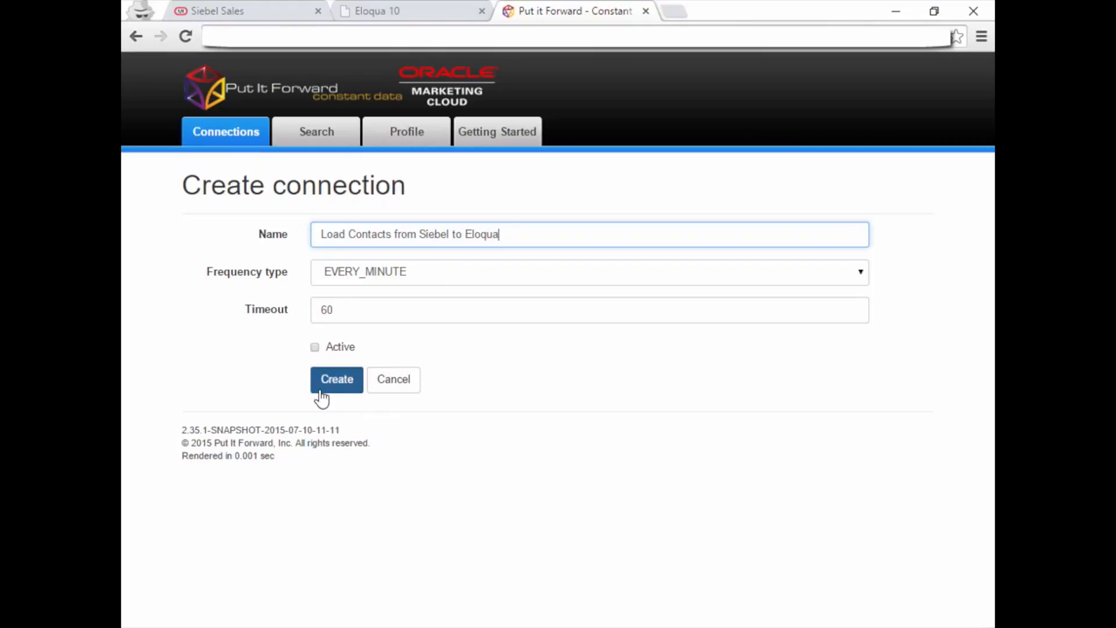
pyautogui.click(336, 379)
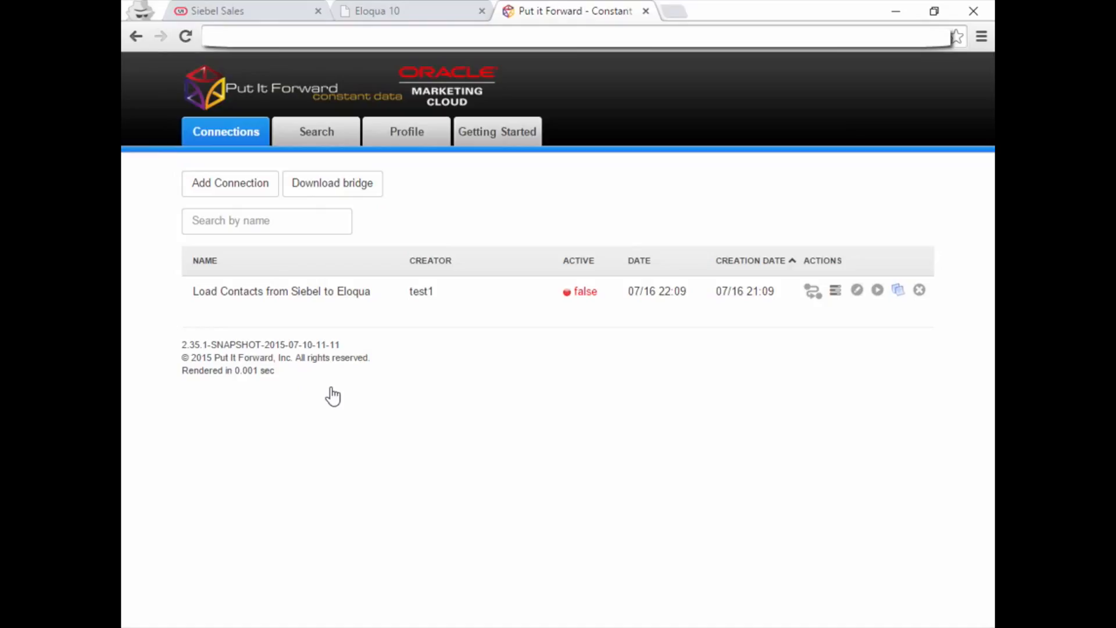
# Step: Choose Oracle Siebel as the connection's data source
pyautogui.click(811, 291)
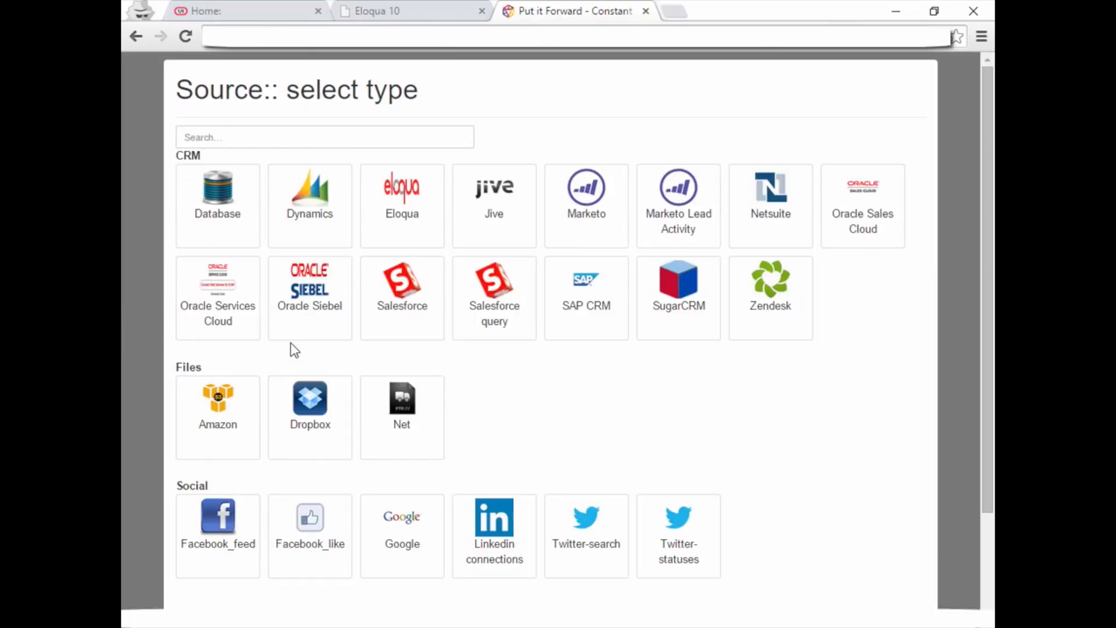
pyautogui.click(310, 297)
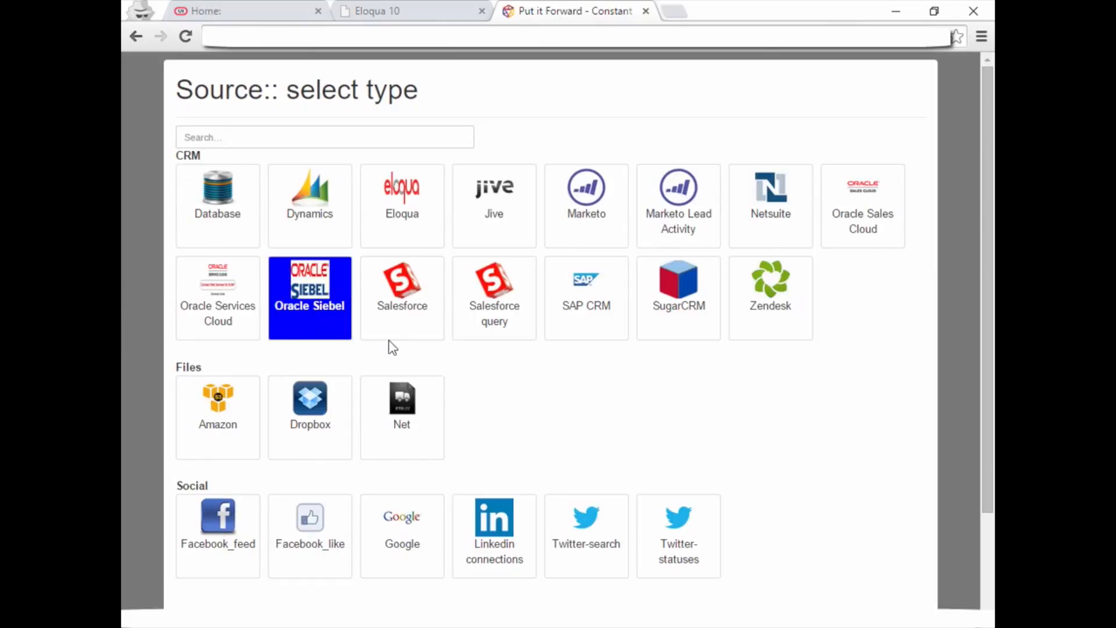
pyautogui.scroll(-3)
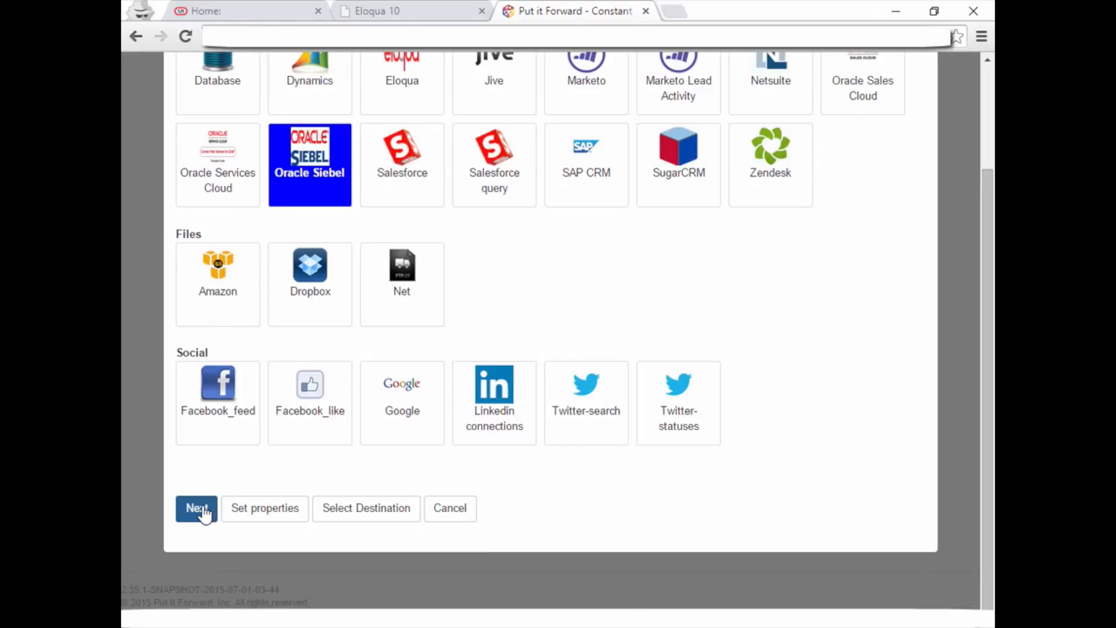
pyautogui.click(195, 507)
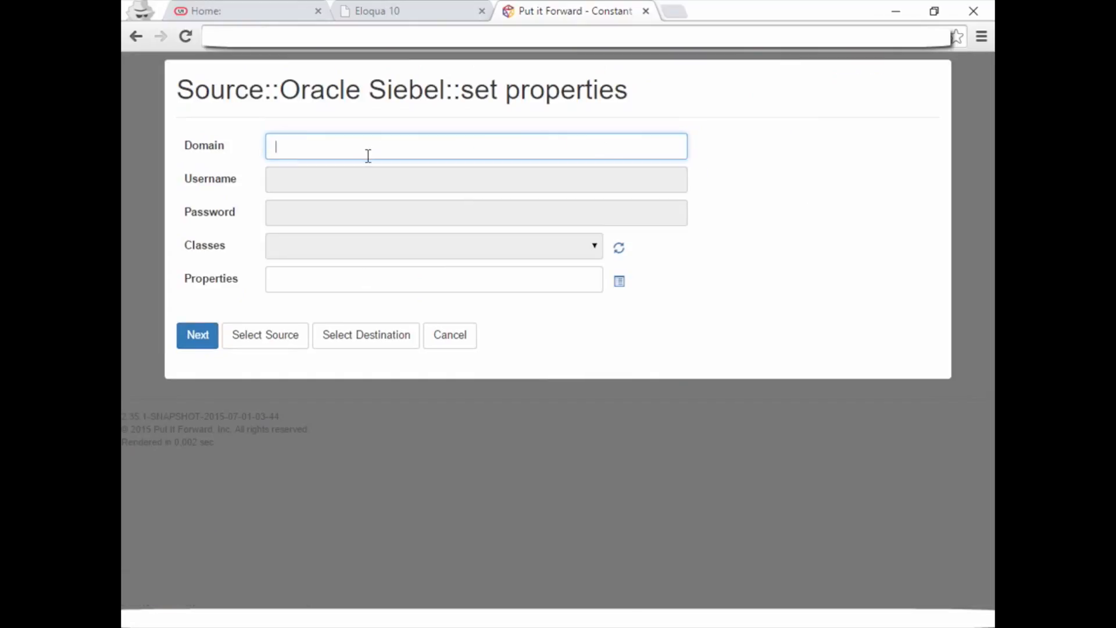
# Step: Enter domain testsiebel.com and username SADMIN, and load the Contact class
pyautogui.write('testsiebel.com')
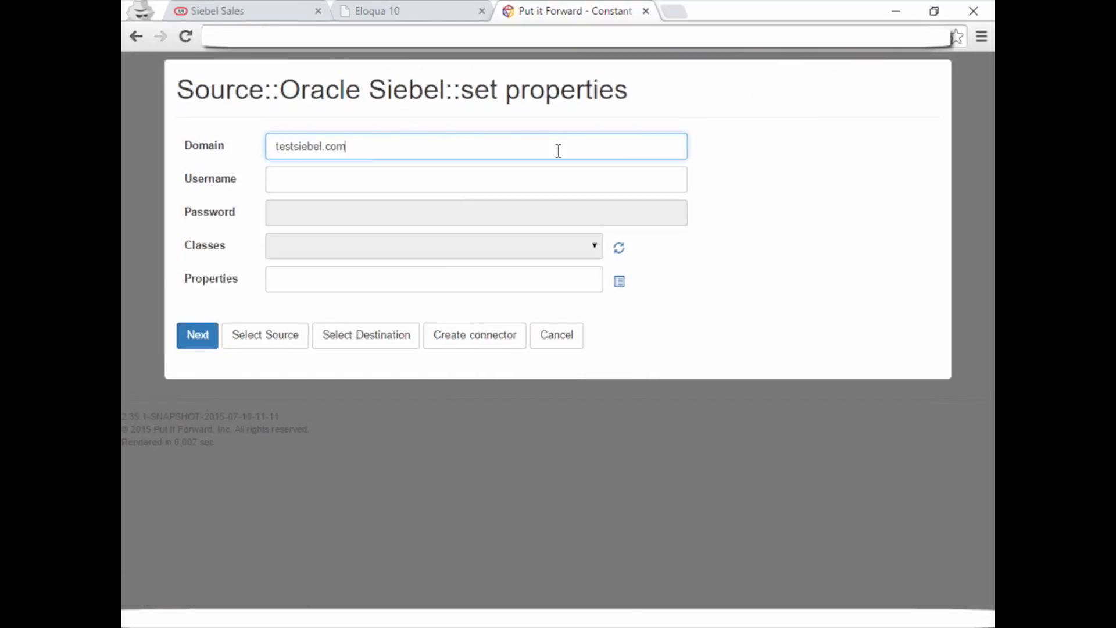
pyautogui.click(475, 179)
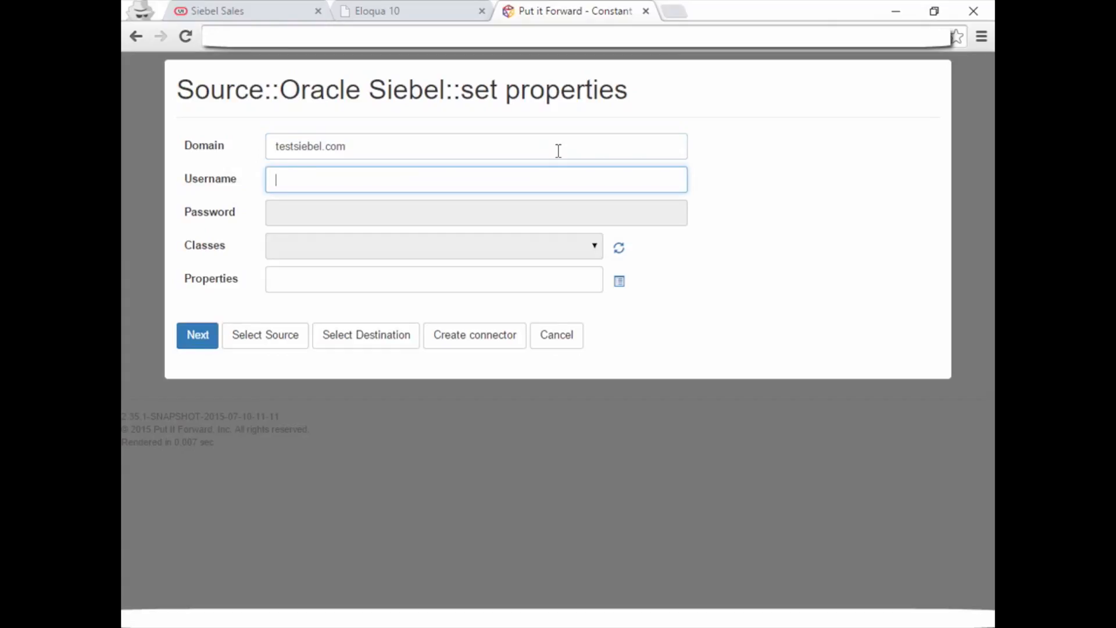
pyautogui.write('SADMIN')
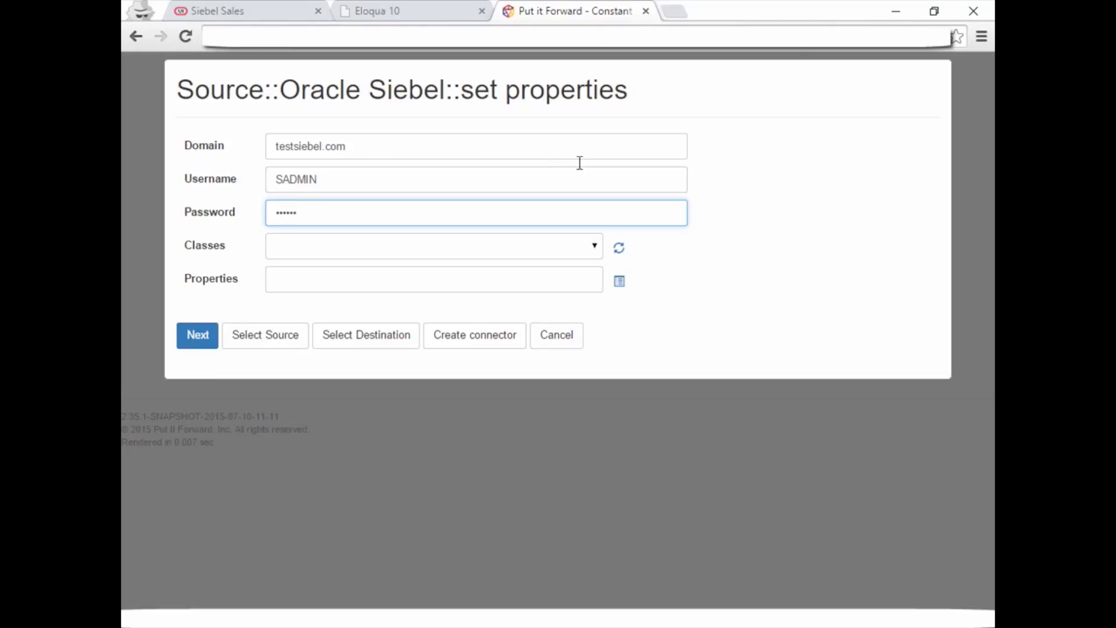
pyautogui.moveTo(628, 248)
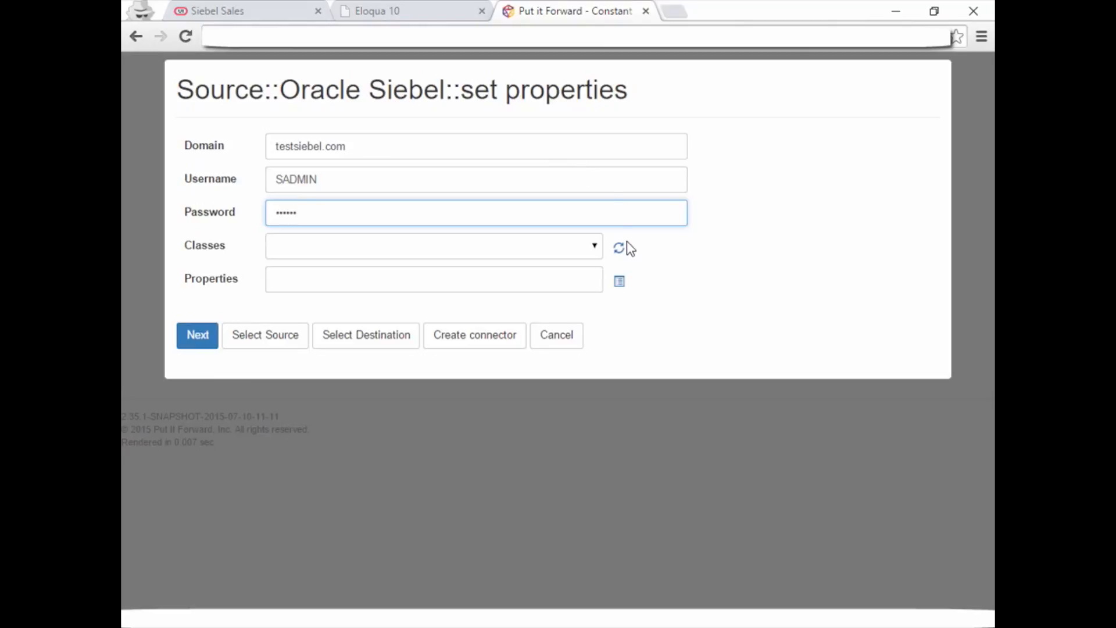
pyautogui.click(431, 244)
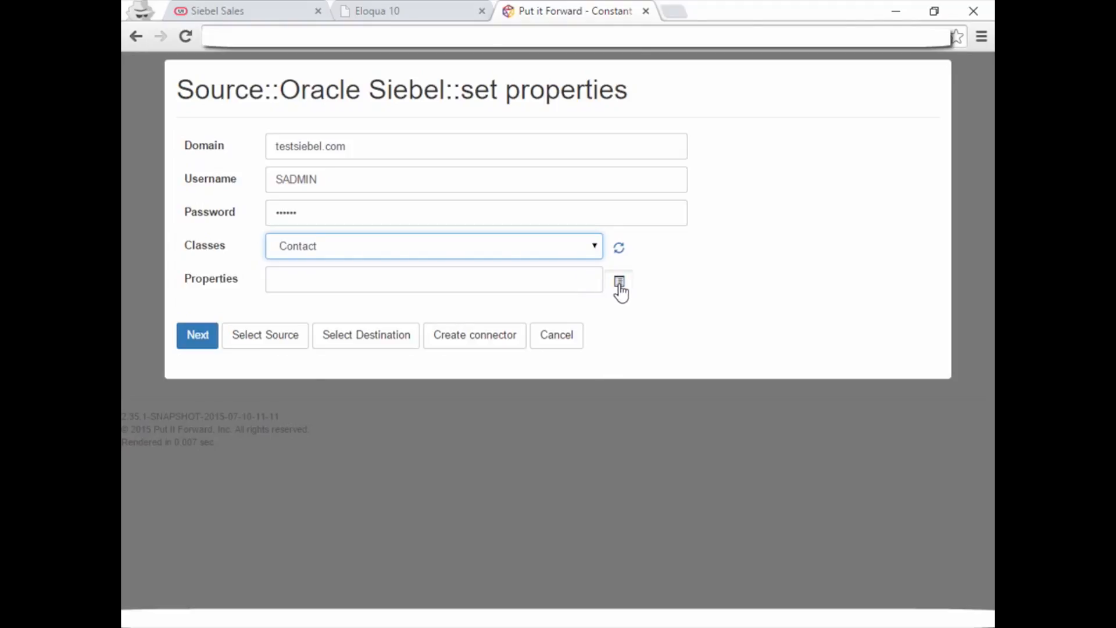
# Step: Search for and tick firstName, lastName and emailAddress, then save them
pyautogui.click(618, 279)
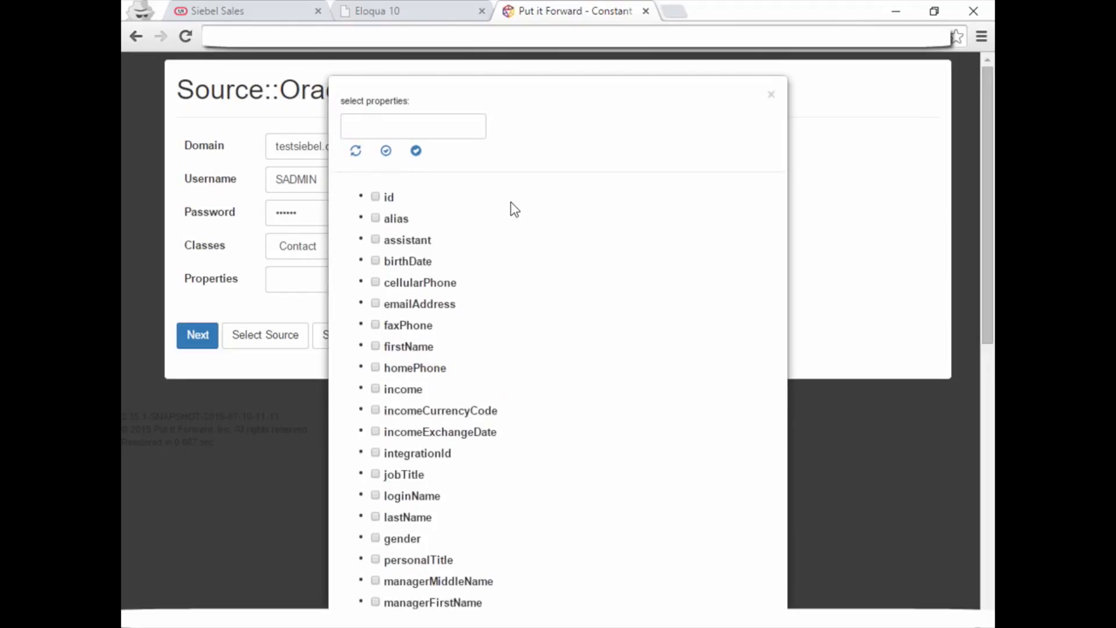
pyautogui.moveTo(455, 158)
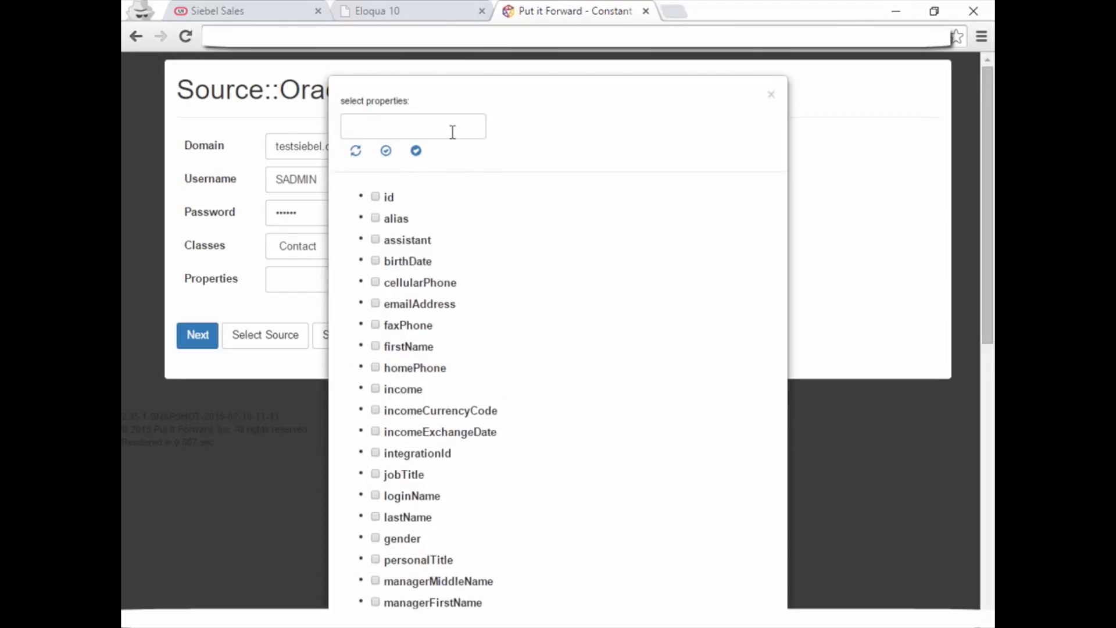
pyautogui.click(413, 126)
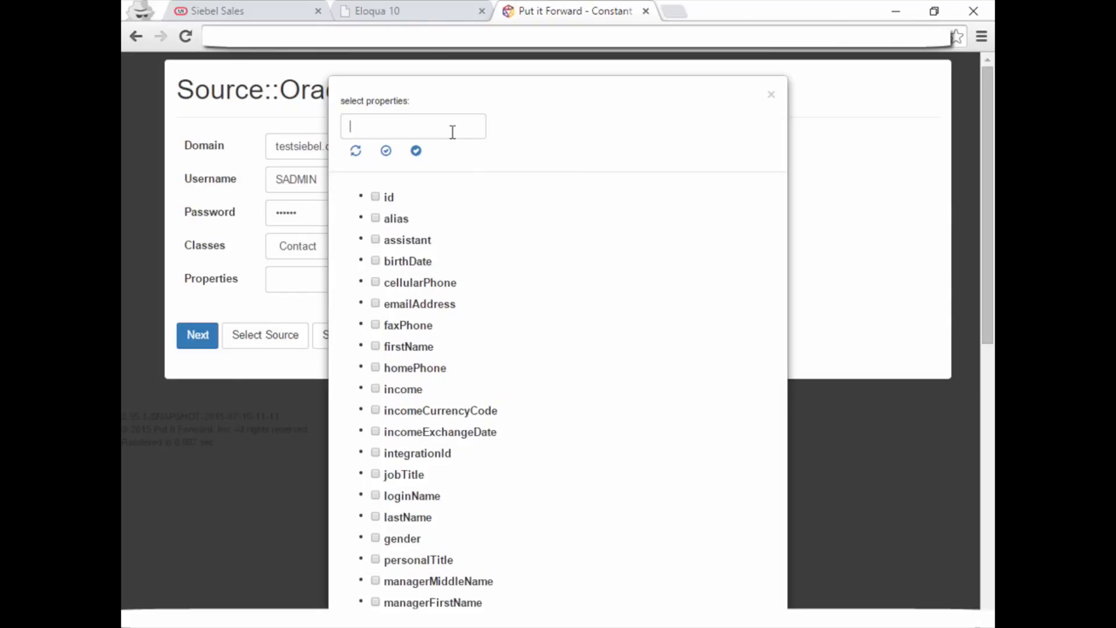
pyautogui.click(412, 126)
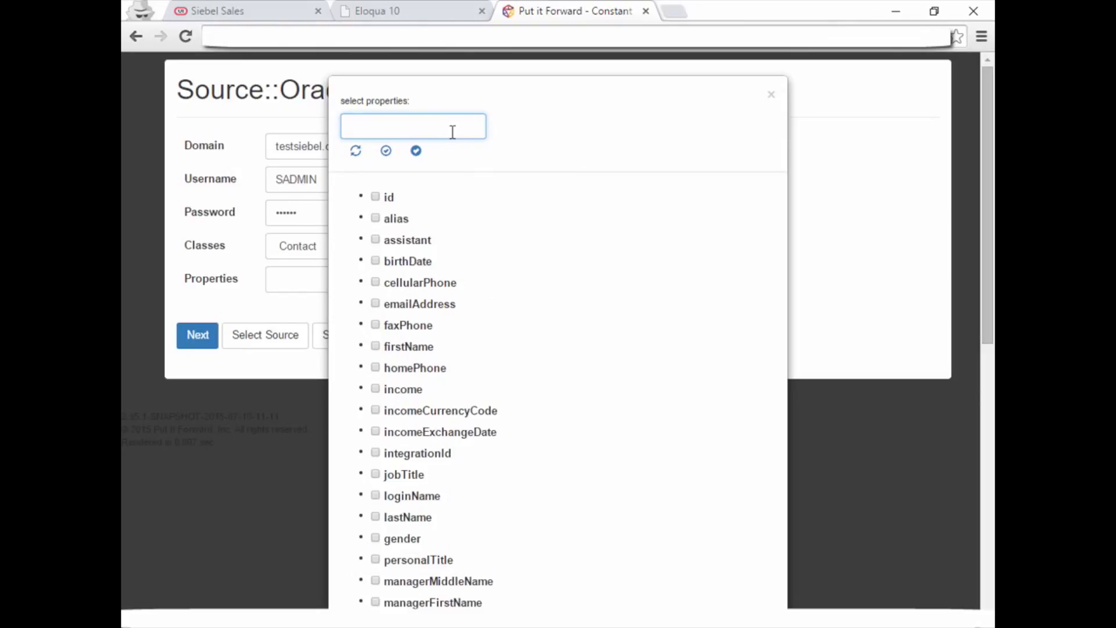
pyautogui.write('fir')
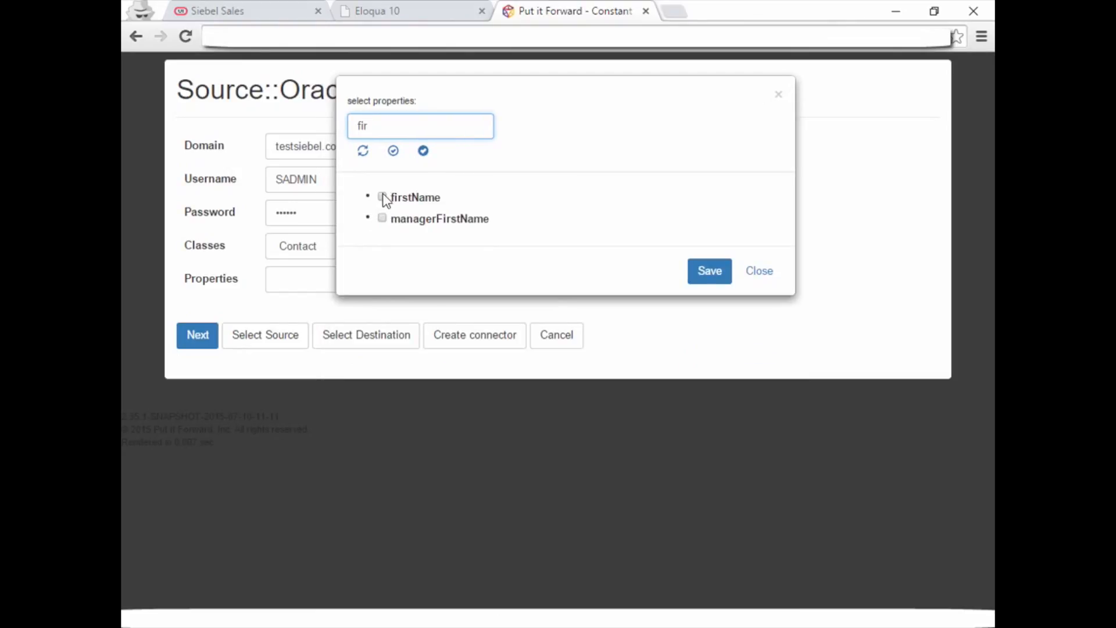
pyautogui.click(382, 197)
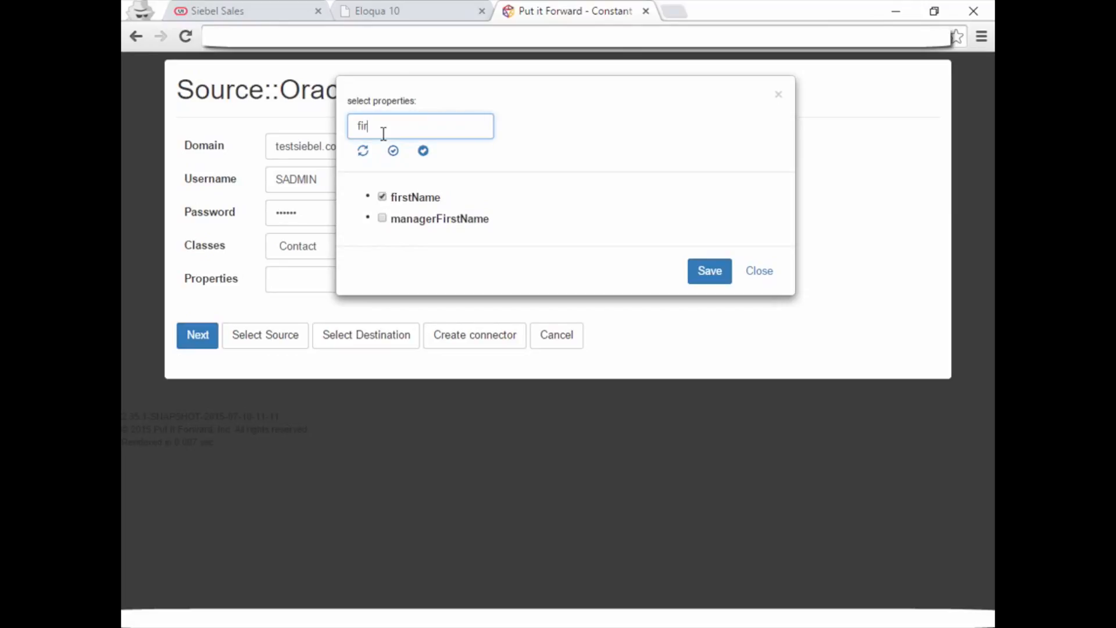
pyautogui.write('las')
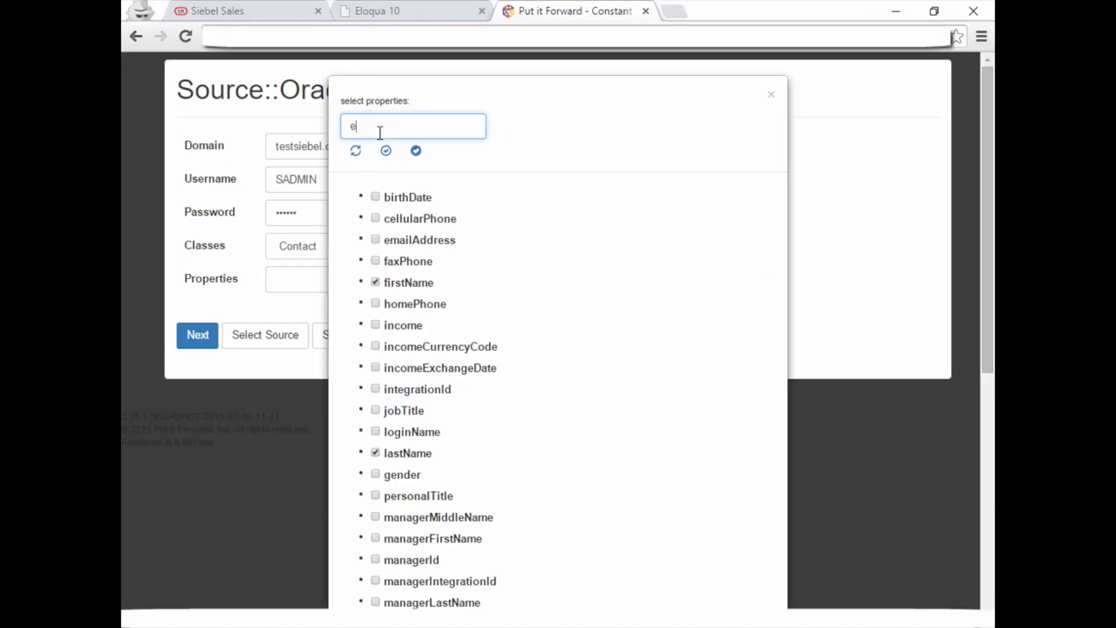
pyautogui.write('ma')
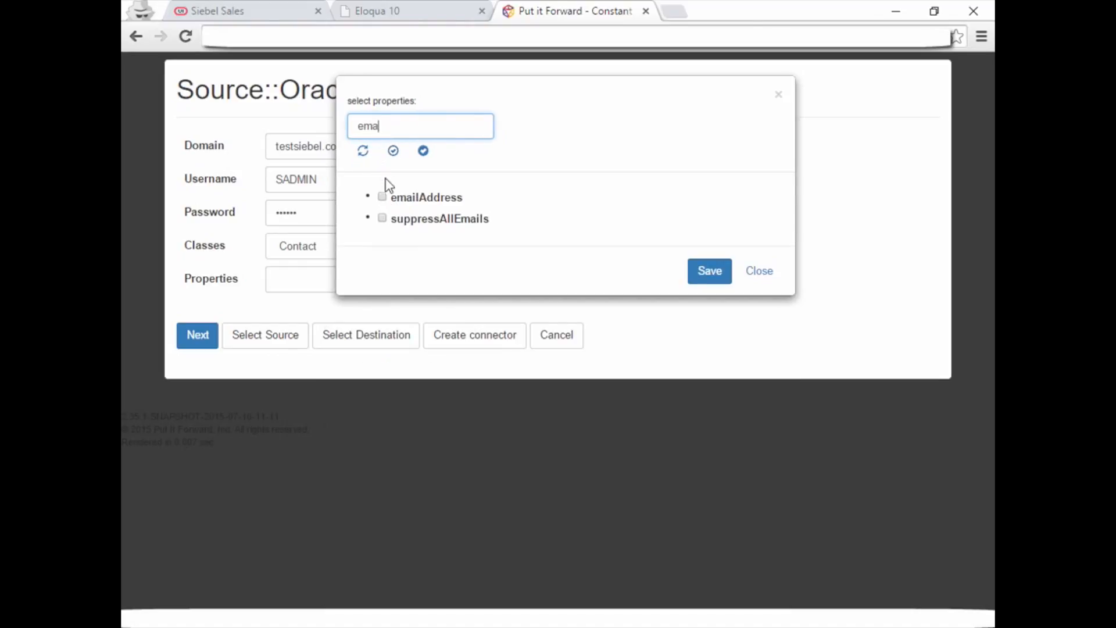
pyautogui.click(383, 197)
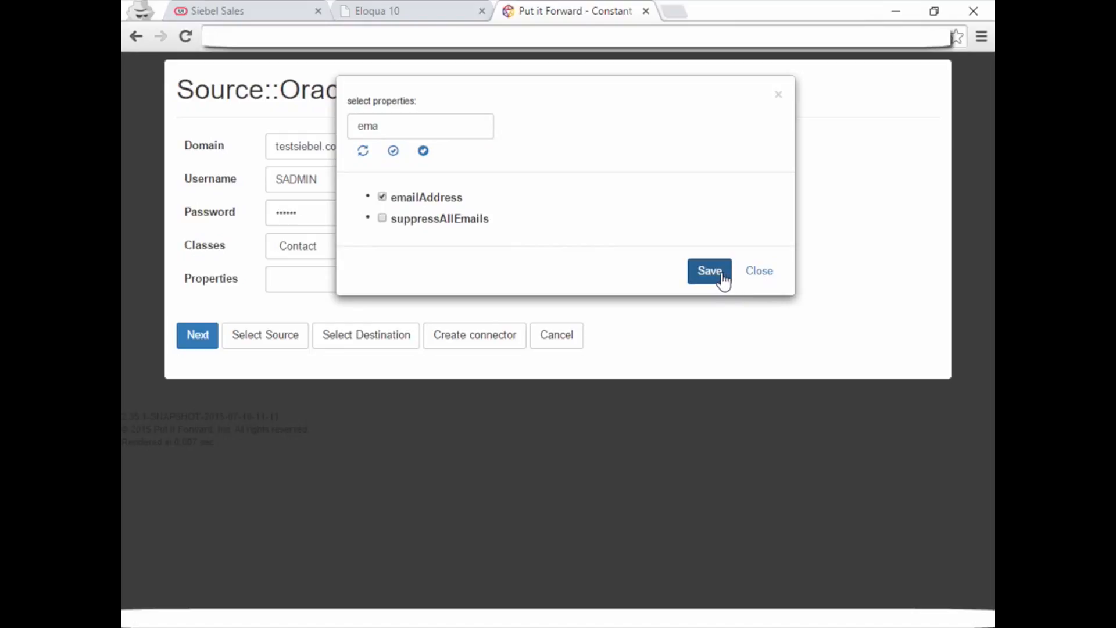
pyautogui.click(709, 270)
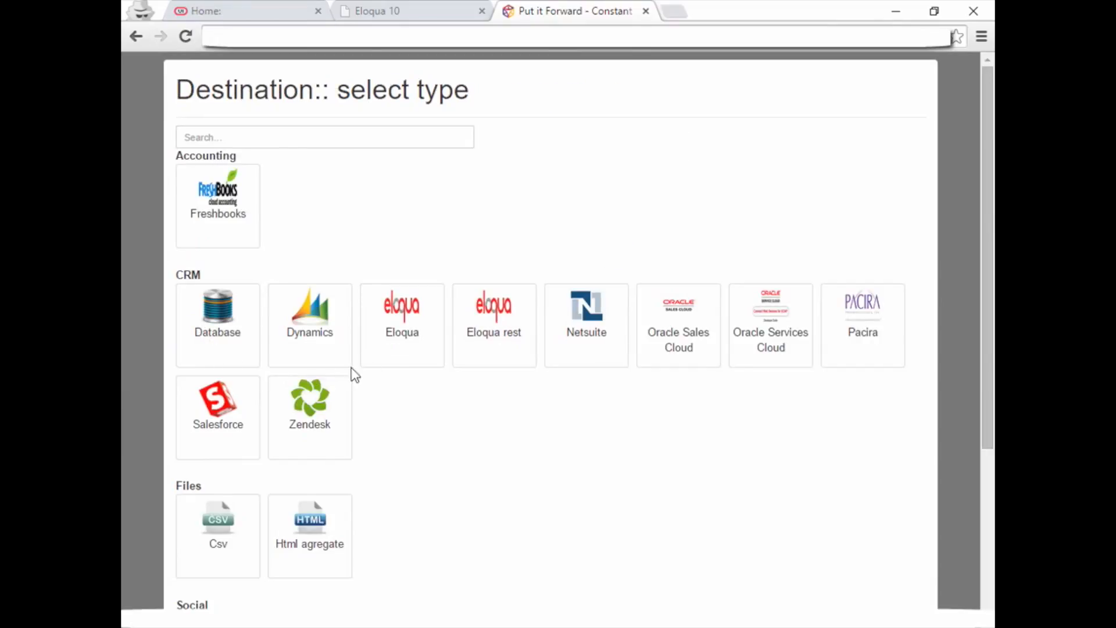
# Step: Select the Eloqua tile as the destination type
pyautogui.click(402, 324)
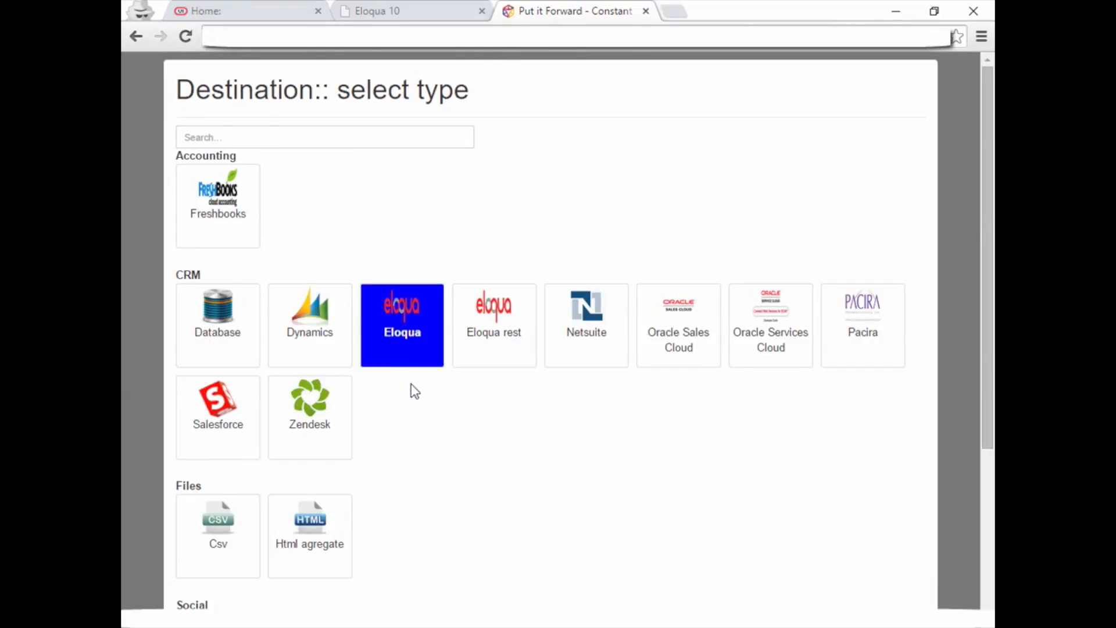
pyautogui.click(401, 324)
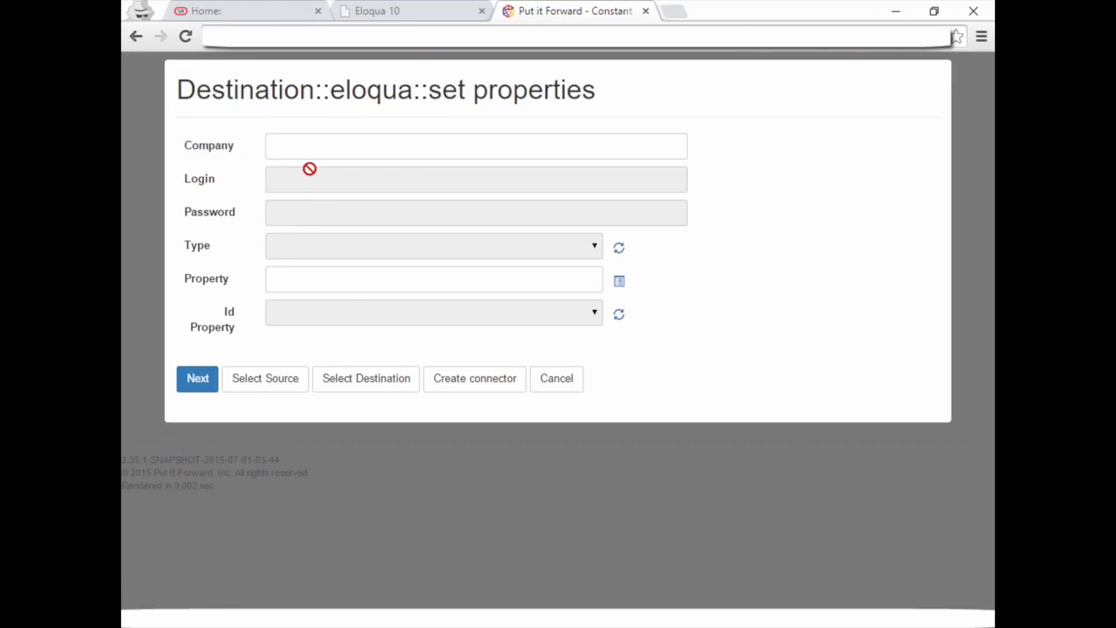
# Step: Enter company OMCACEloquaDemo, login Pif.Demo1 and password, and set type to Contact
pyautogui.click(476, 145)
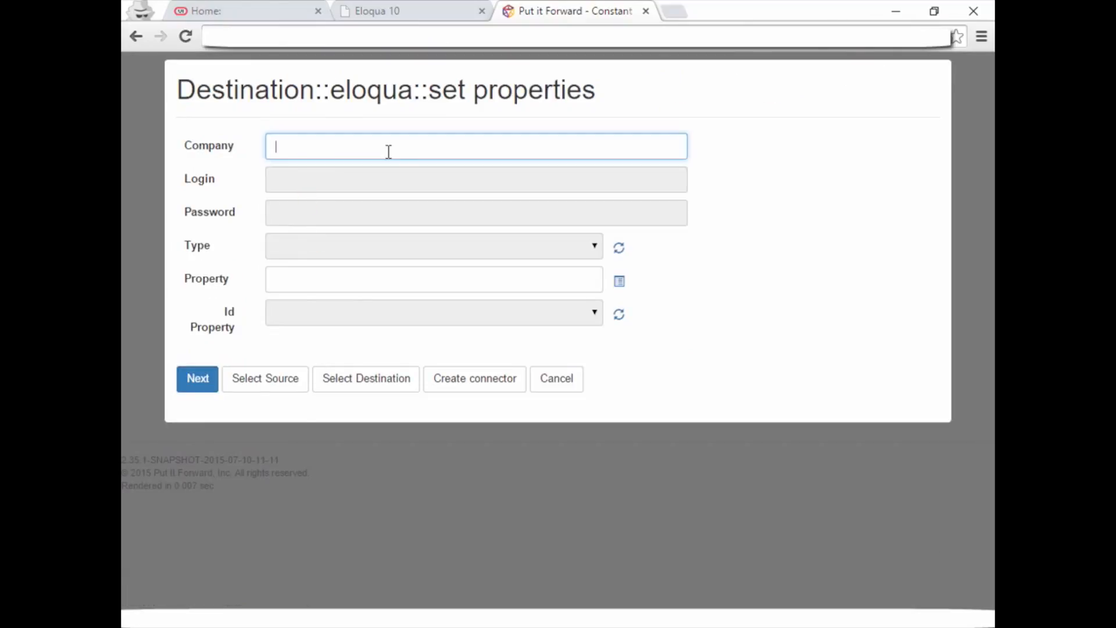
pyautogui.write('OMCACEloquaDemo')
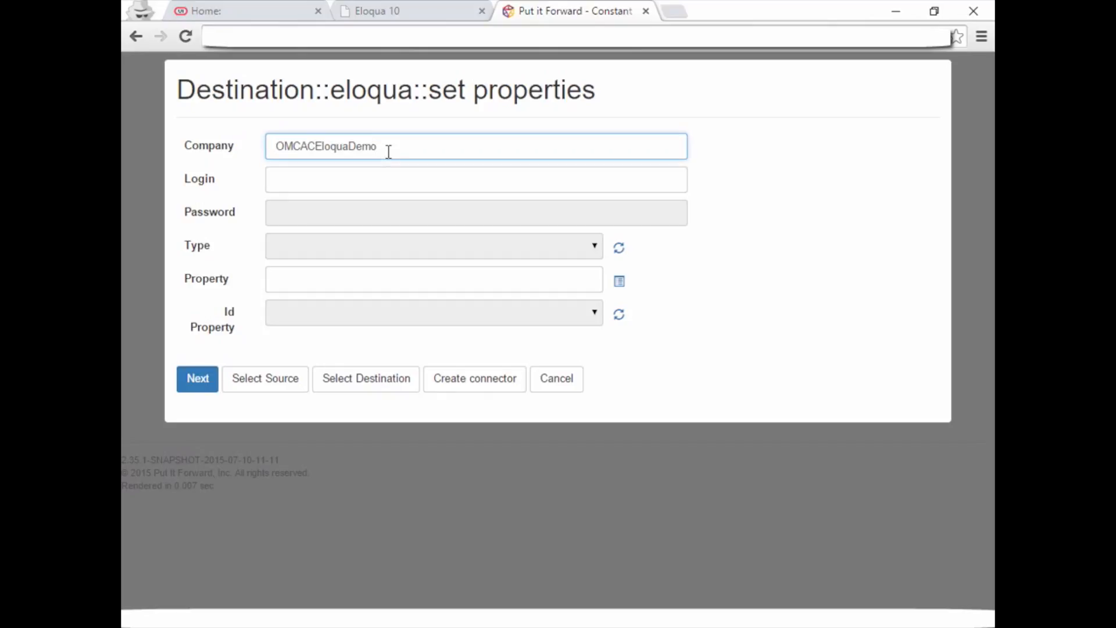
pyautogui.write('Pif.Demo1')
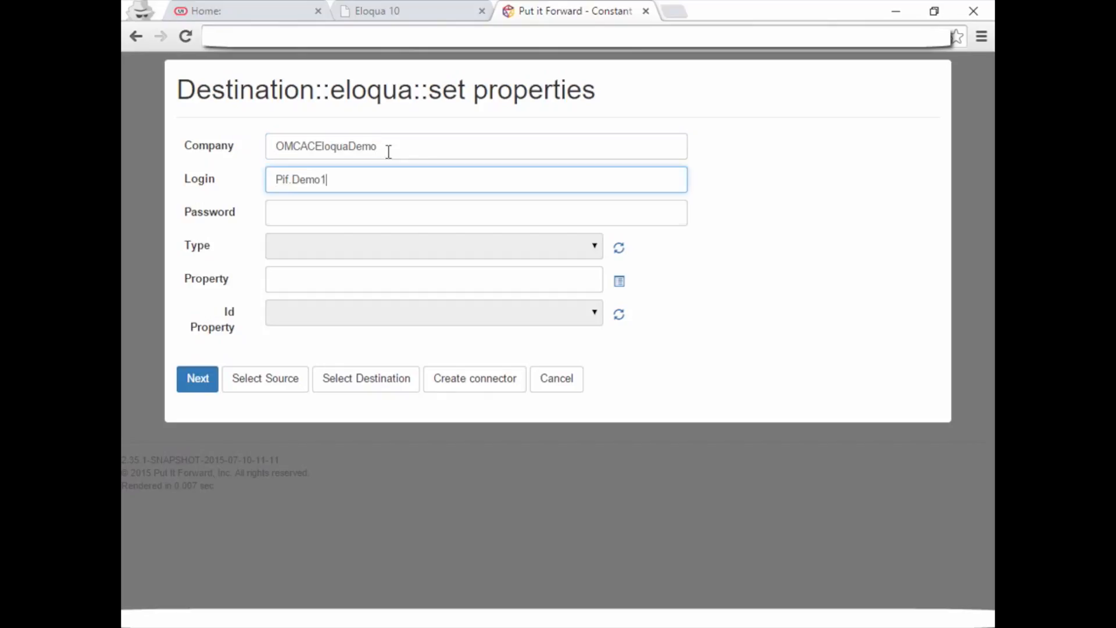
pyautogui.click(476, 212)
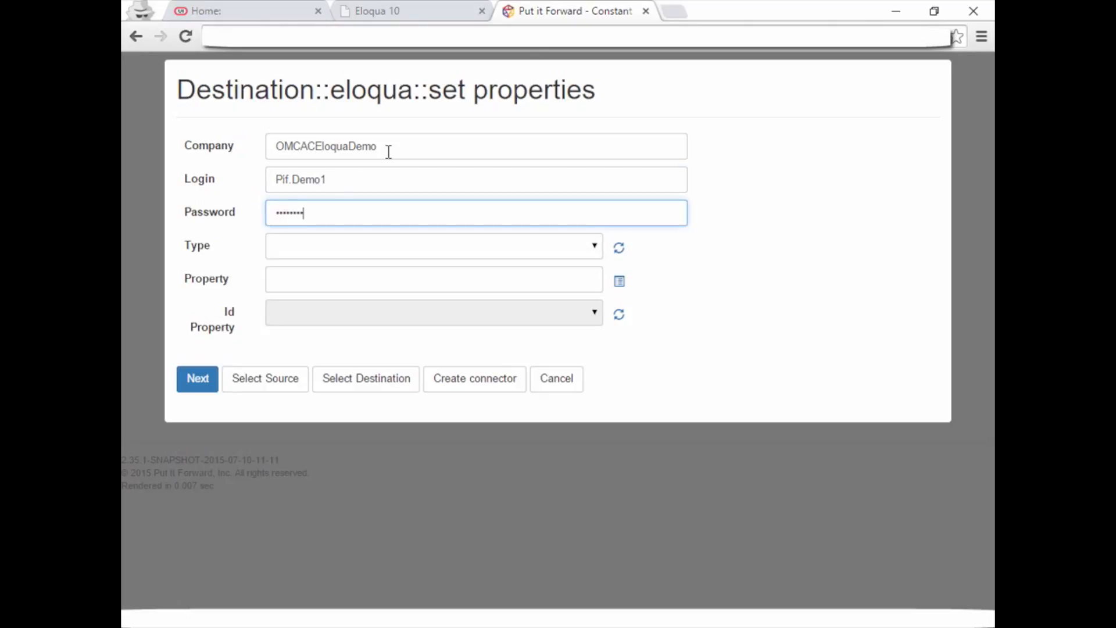
pyautogui.click(433, 245)
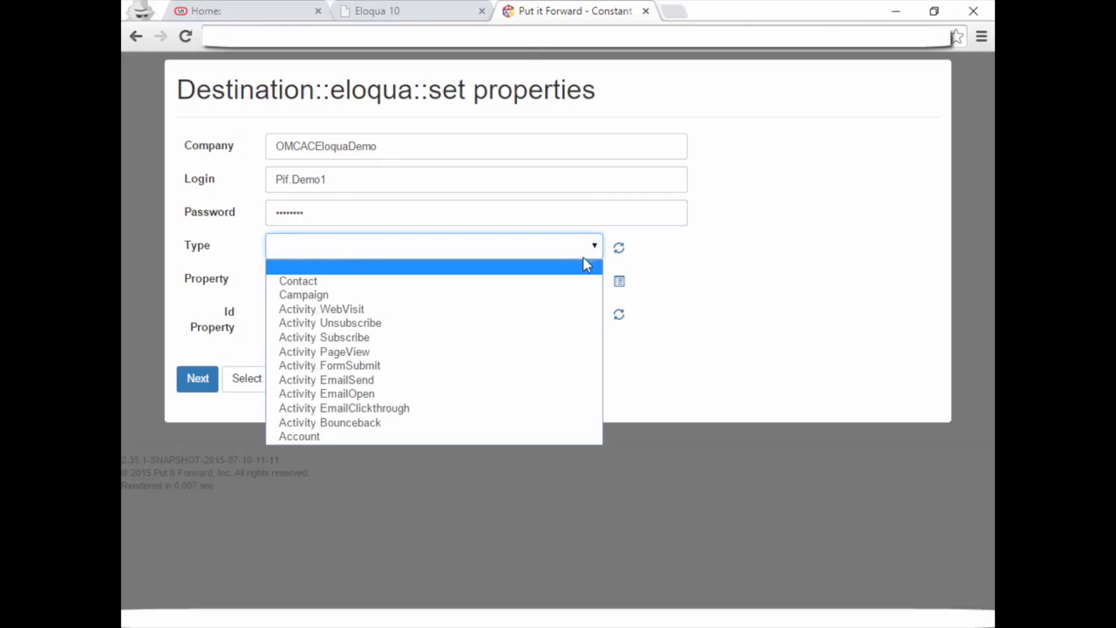
pyautogui.click(298, 280)
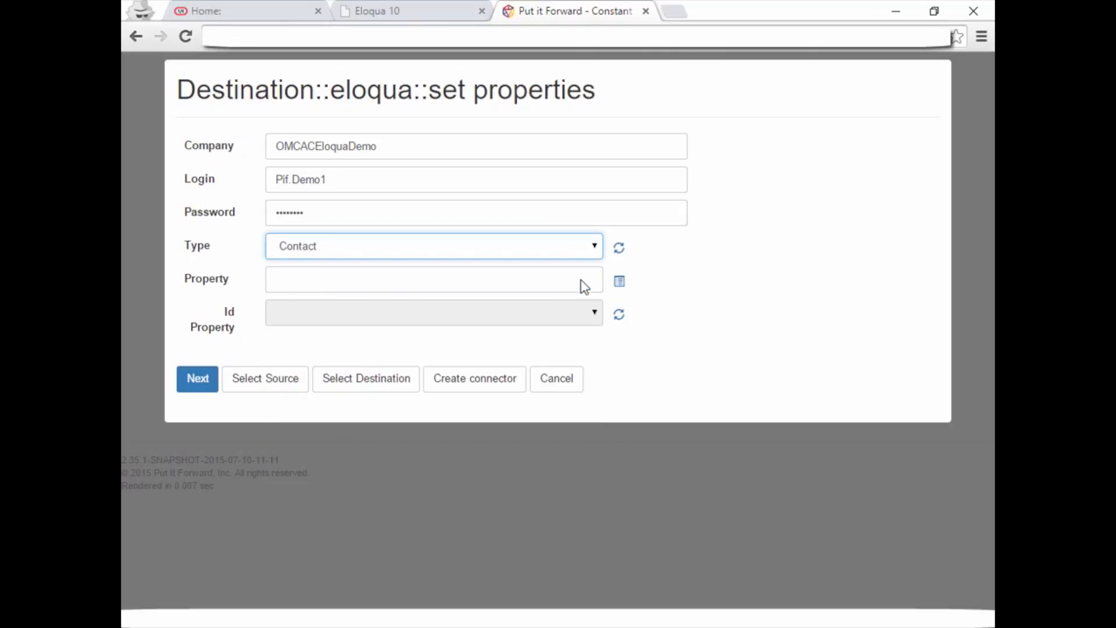
pyautogui.click(618, 281)
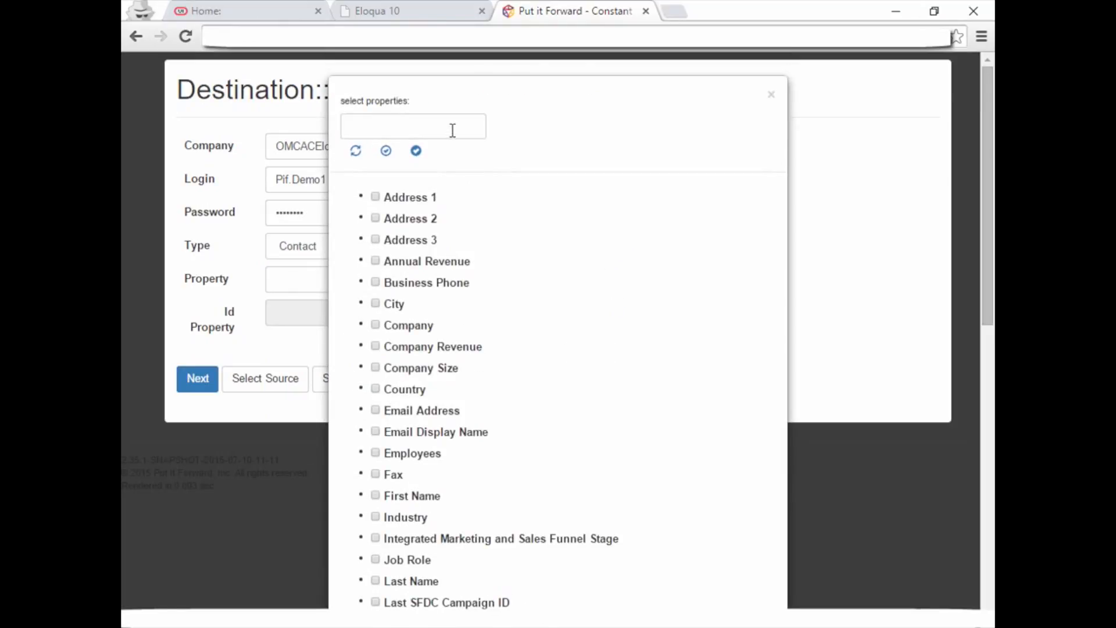
# Step: Search for and tick First Name, Last Name and Email Address, then save
pyautogui.write('fir')
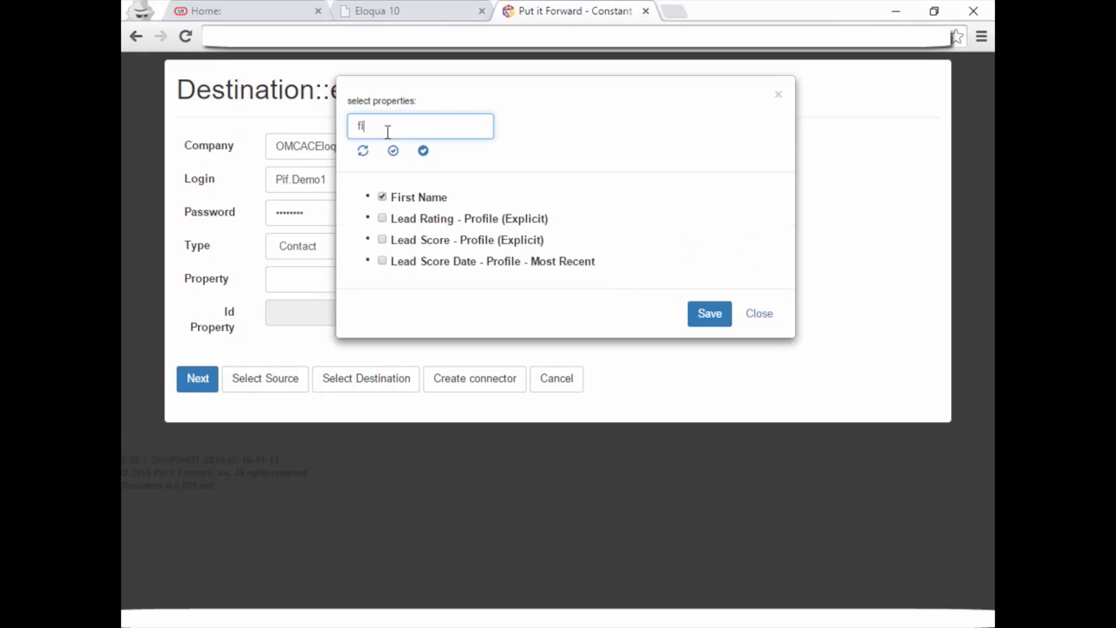
pyautogui.write('la')
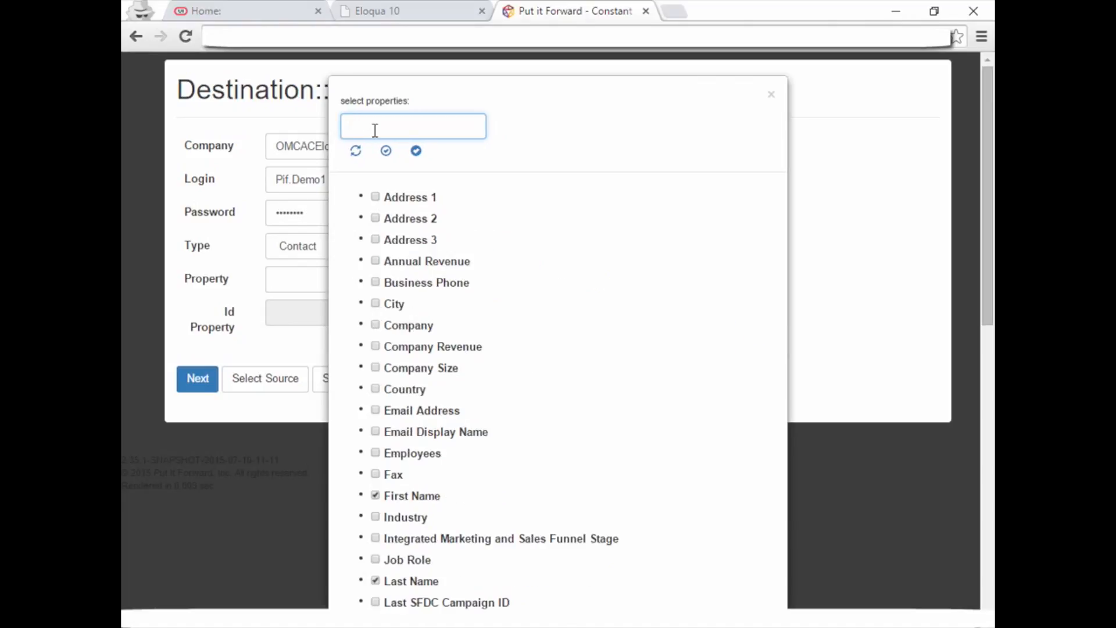
pyautogui.write('em')
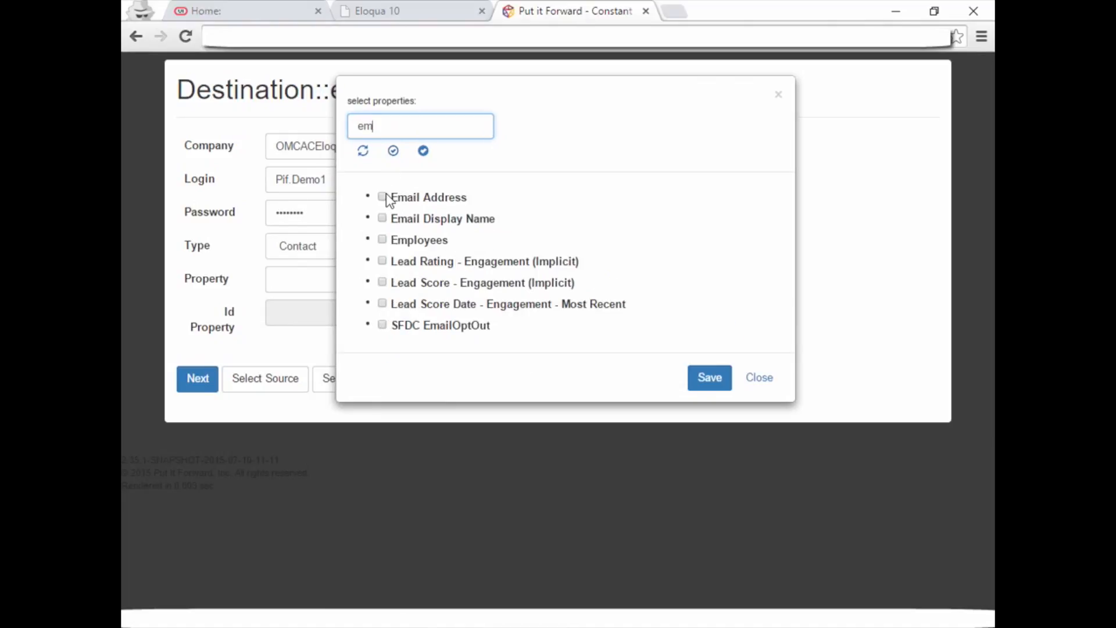
pyautogui.click(708, 377)
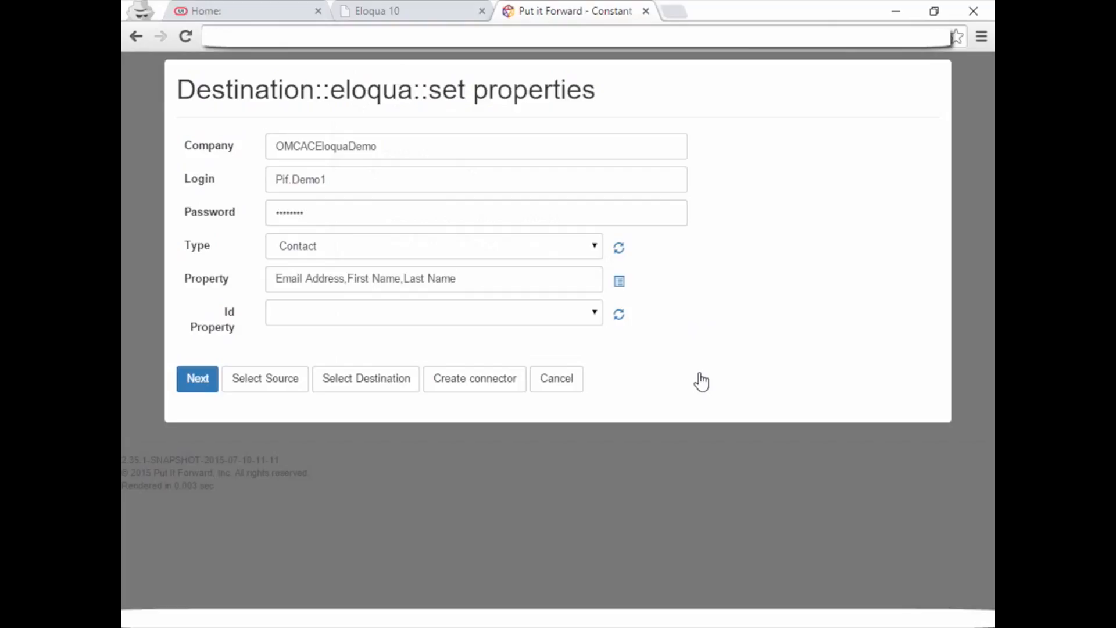
# Step: Set Email Address as the ID property and update the connector
pyautogui.click(431, 312)
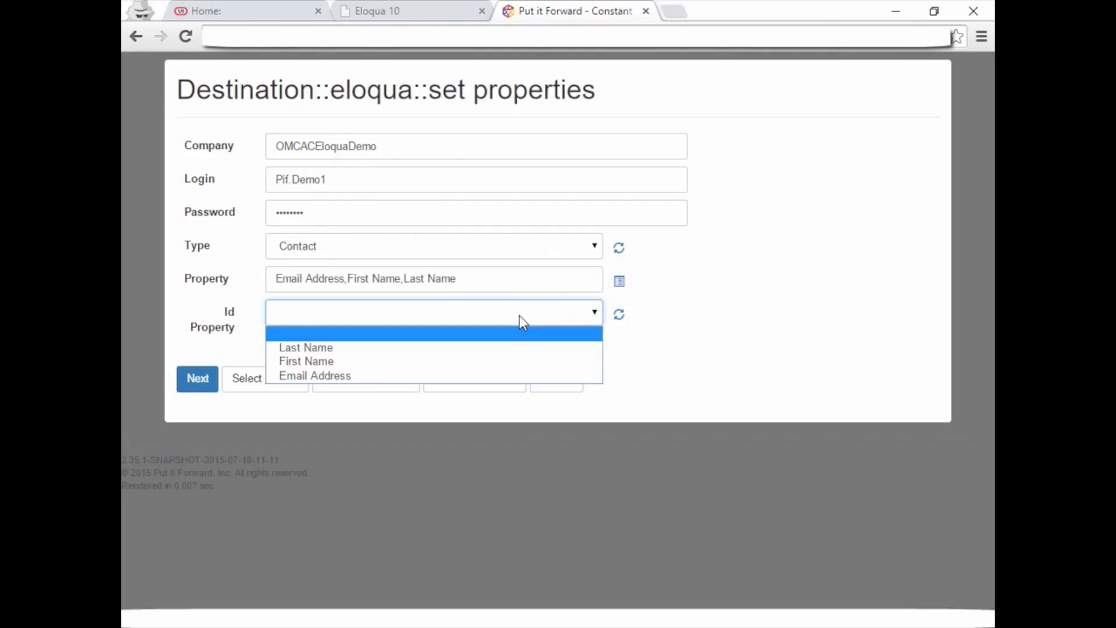
pyautogui.click(315, 375)
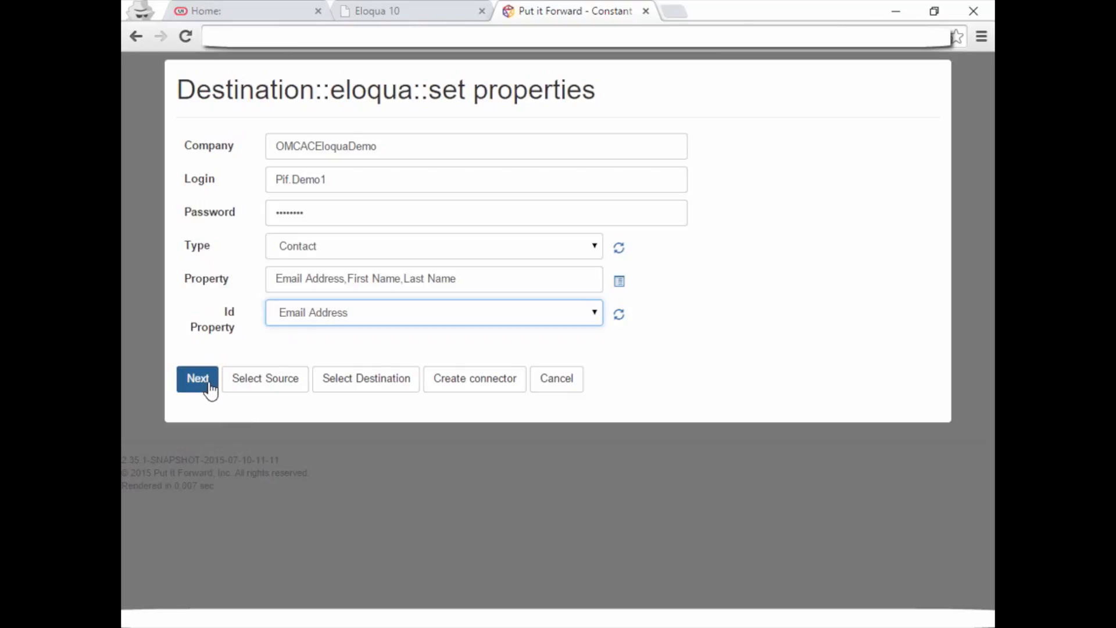
pyautogui.click(197, 378)
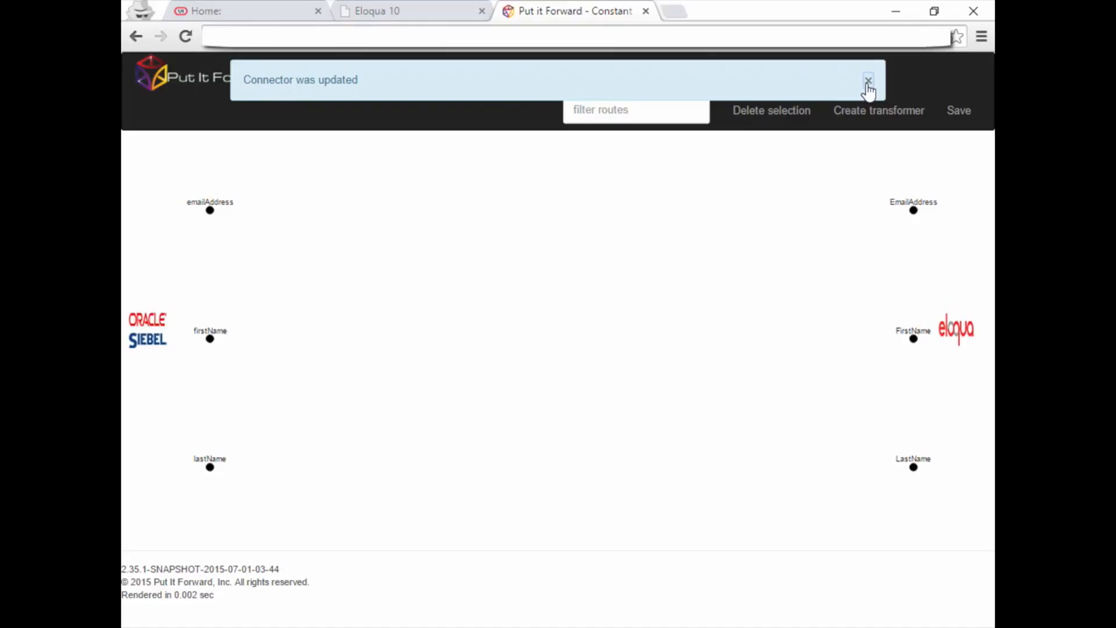
# Step: Dismiss the connector-updated alert and open the Designer's Columns mapping view
pyautogui.click(868, 79)
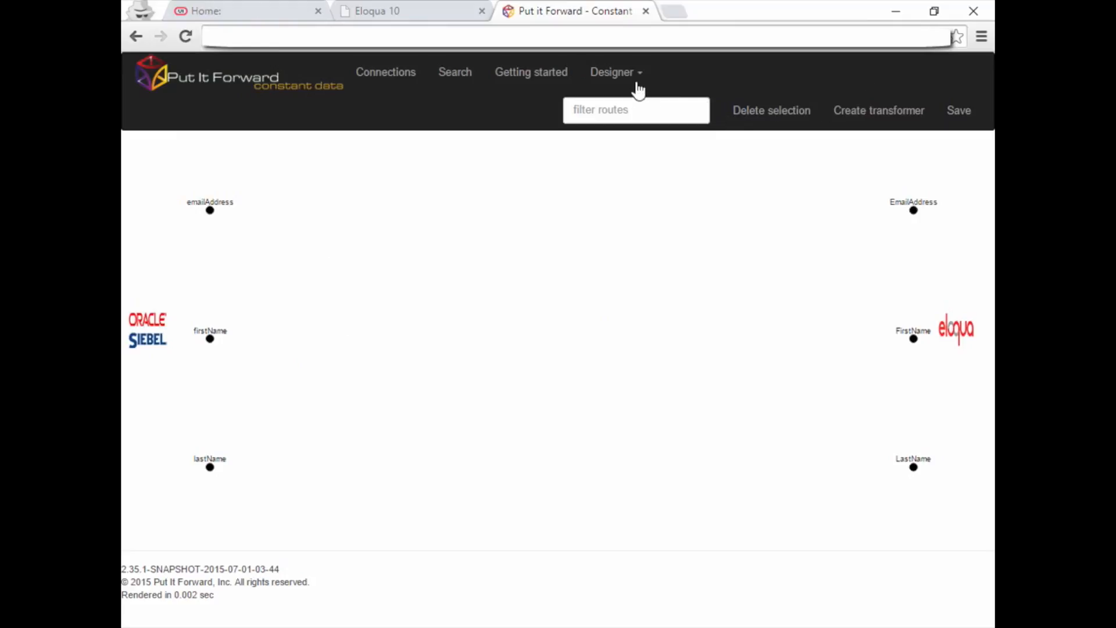
pyautogui.click(614, 72)
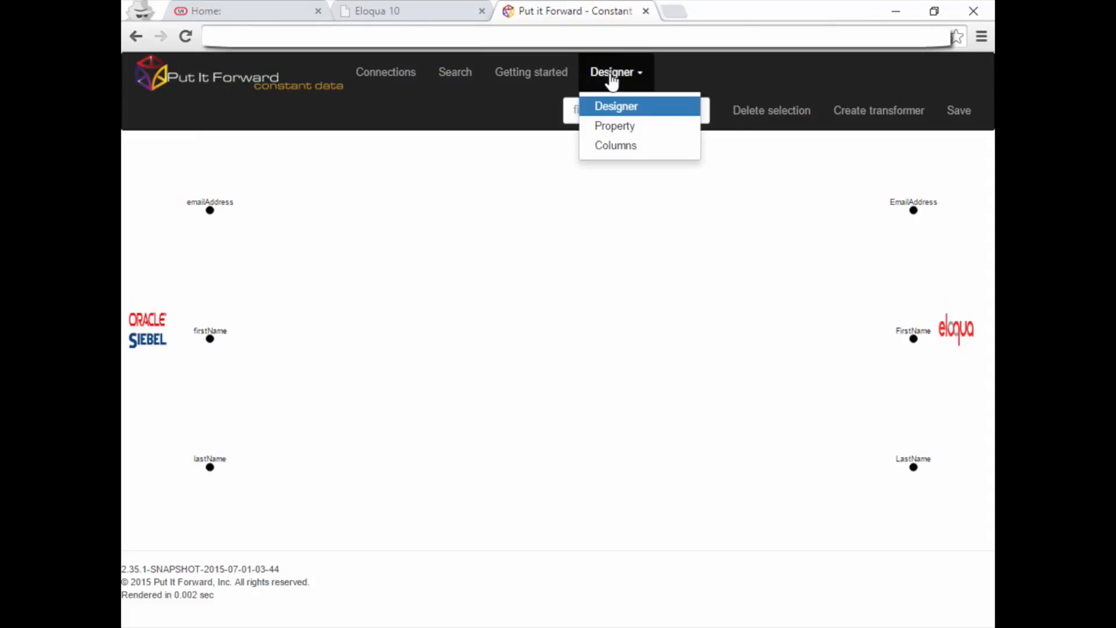
pyautogui.moveTo(609, 126)
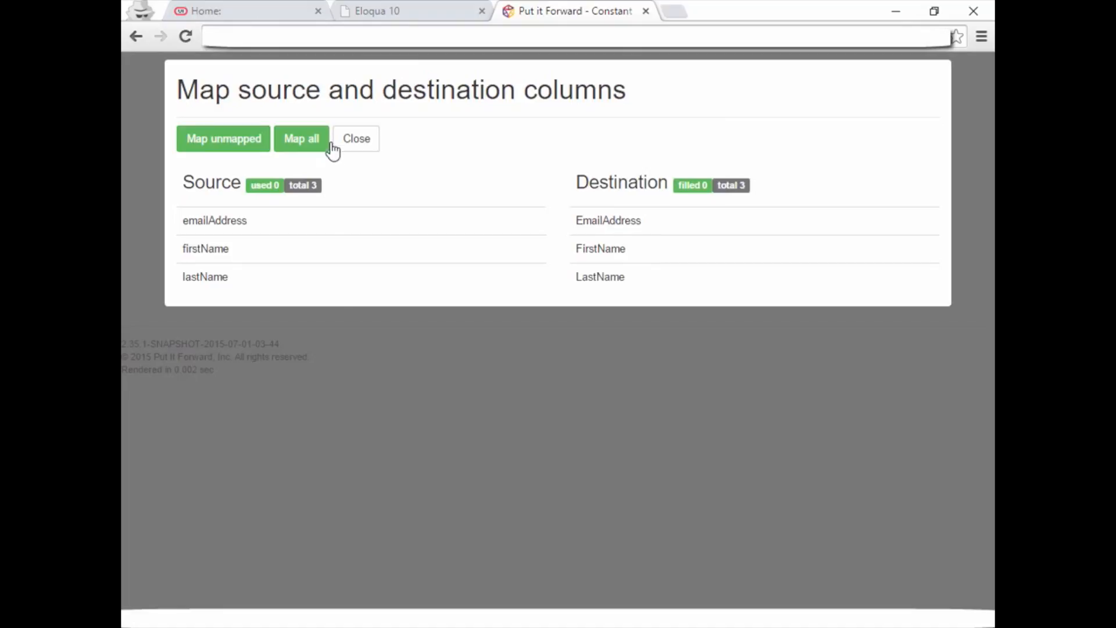
# Step: Map all three Siebel fields to their matching Eloqua fields and close the mapping dialog
pyautogui.click(301, 138)
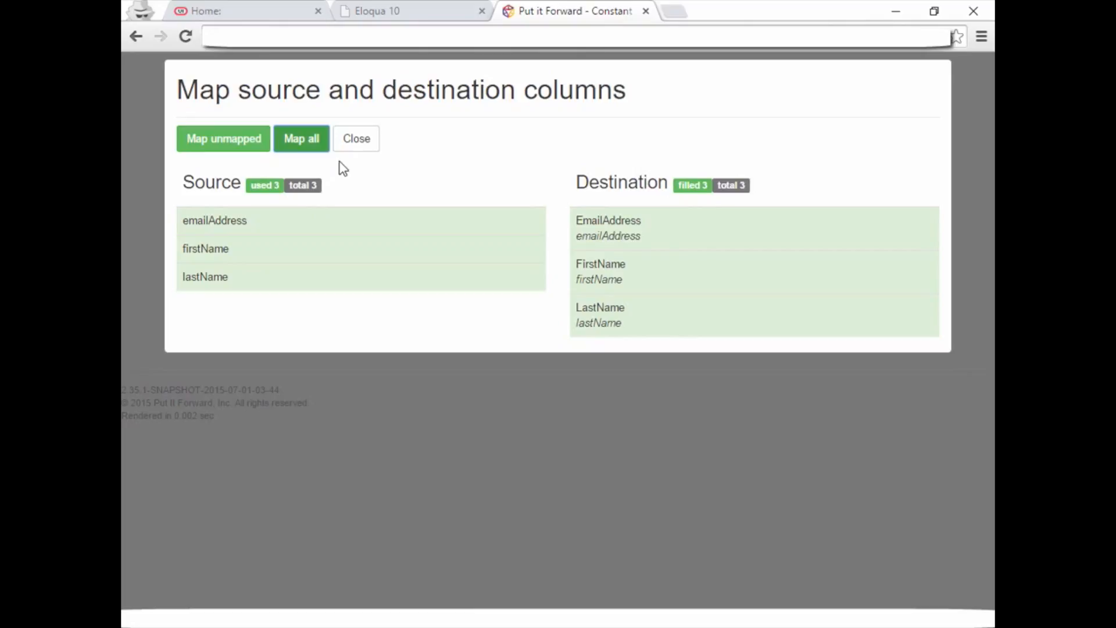
pyautogui.click(356, 138)
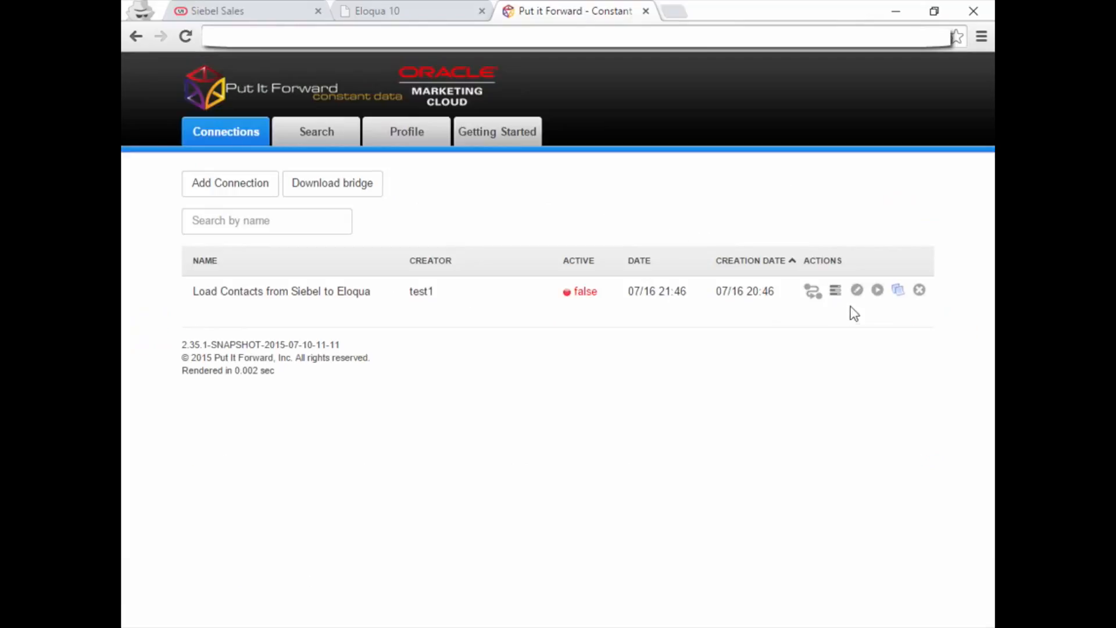
# Step: Activate the Load Contacts from Siebel to Eloqua connection from its Actions column
pyautogui.click(877, 290)
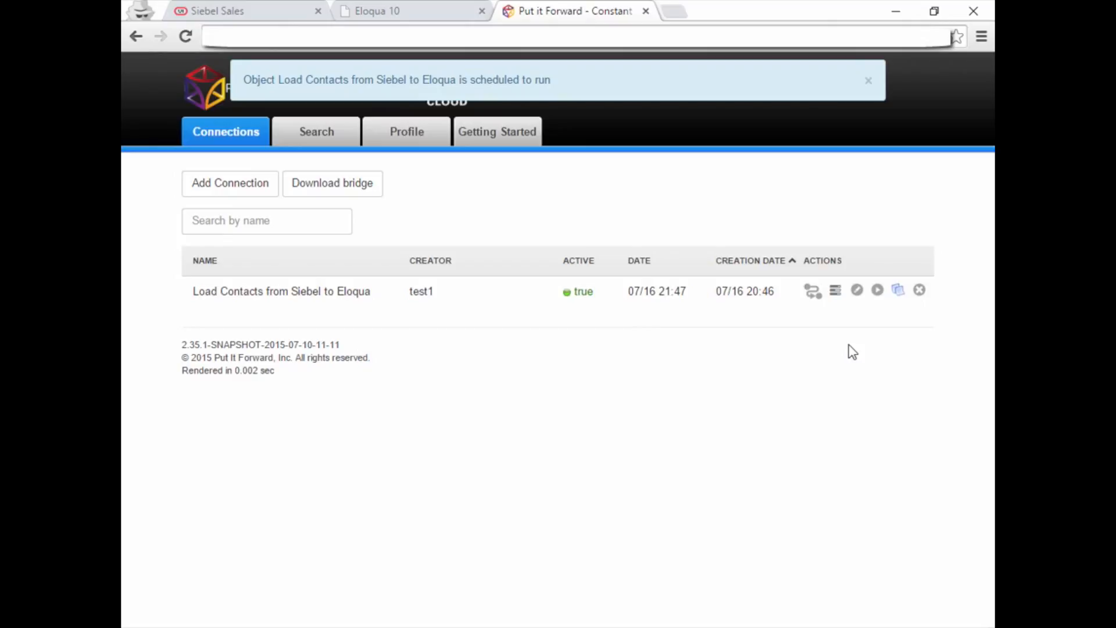
pyautogui.moveTo(821, 350)
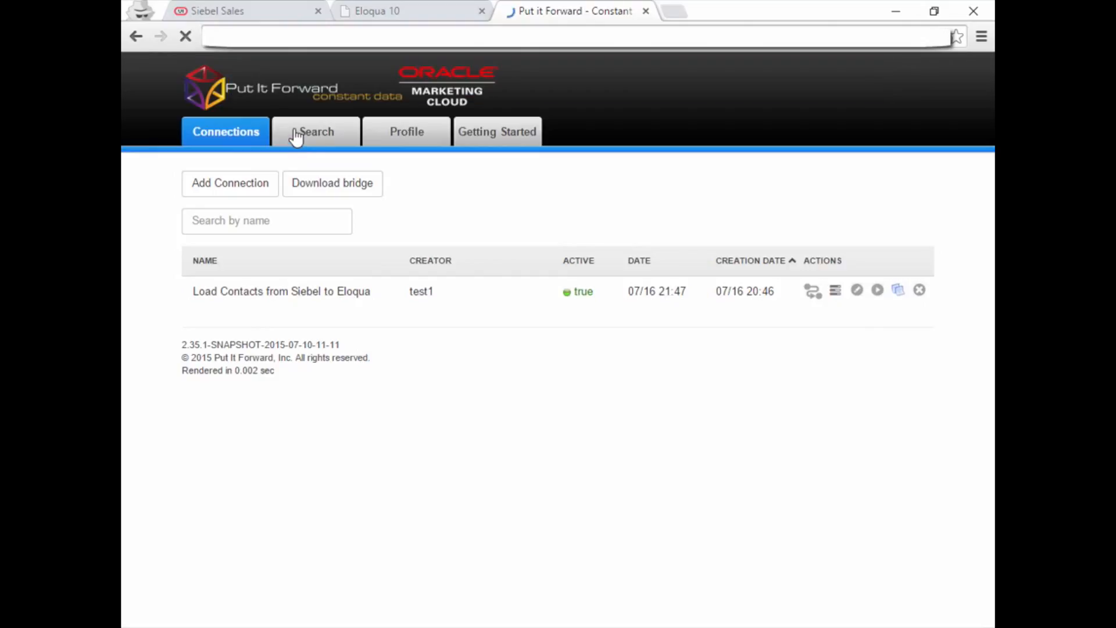
# Step: Refresh the run history and open the 96-record run's logs (95 succeeded, 1 failed)
pyautogui.click(315, 132)
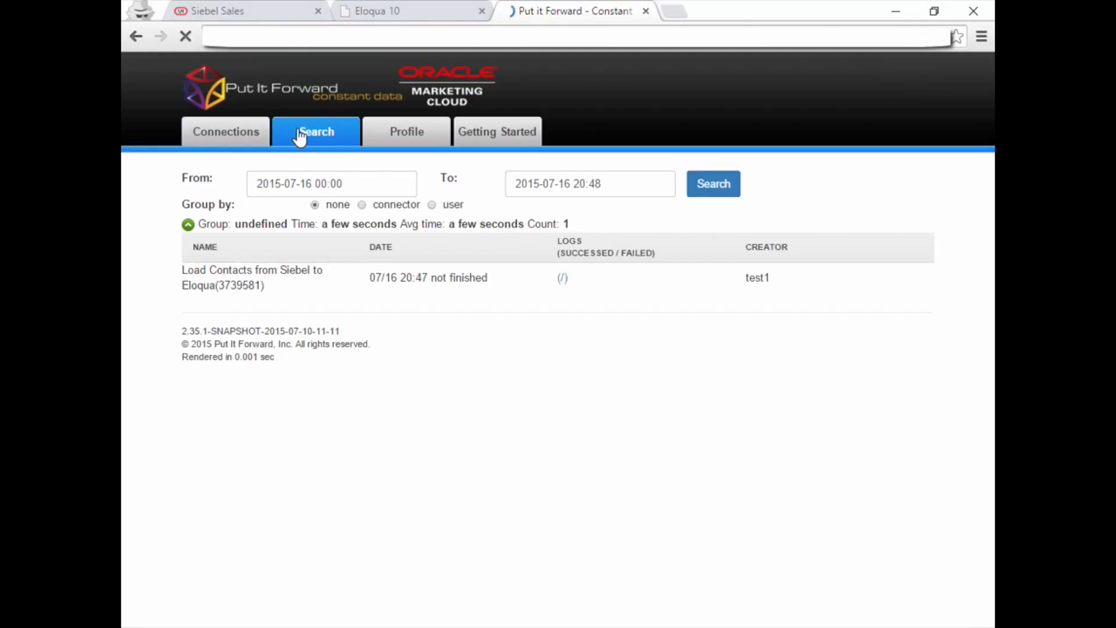
pyautogui.click(713, 183)
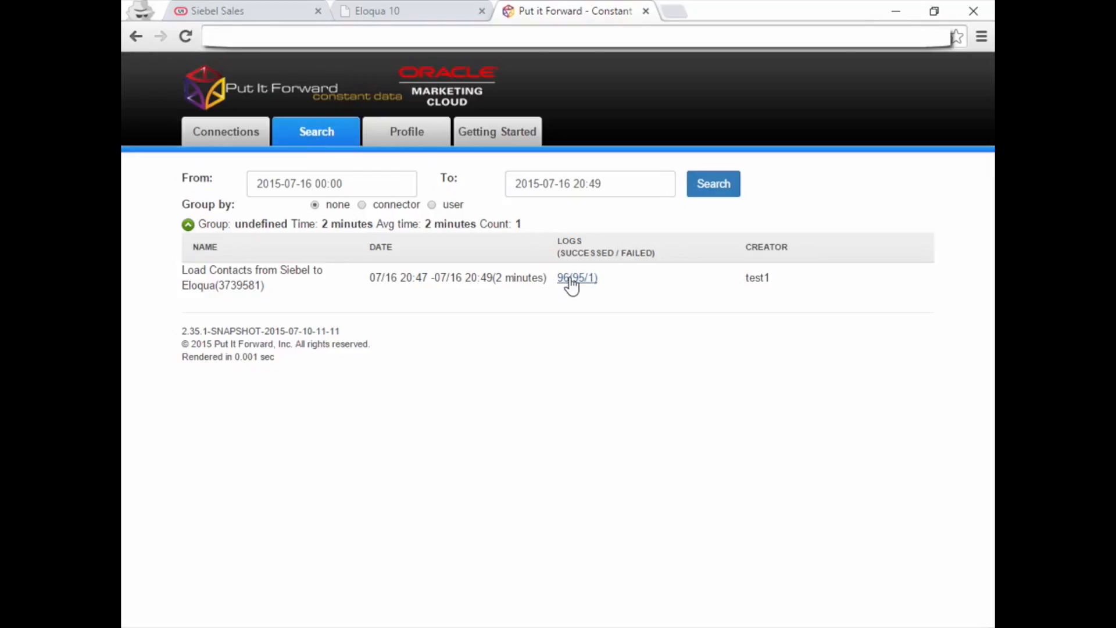
pyautogui.click(576, 278)
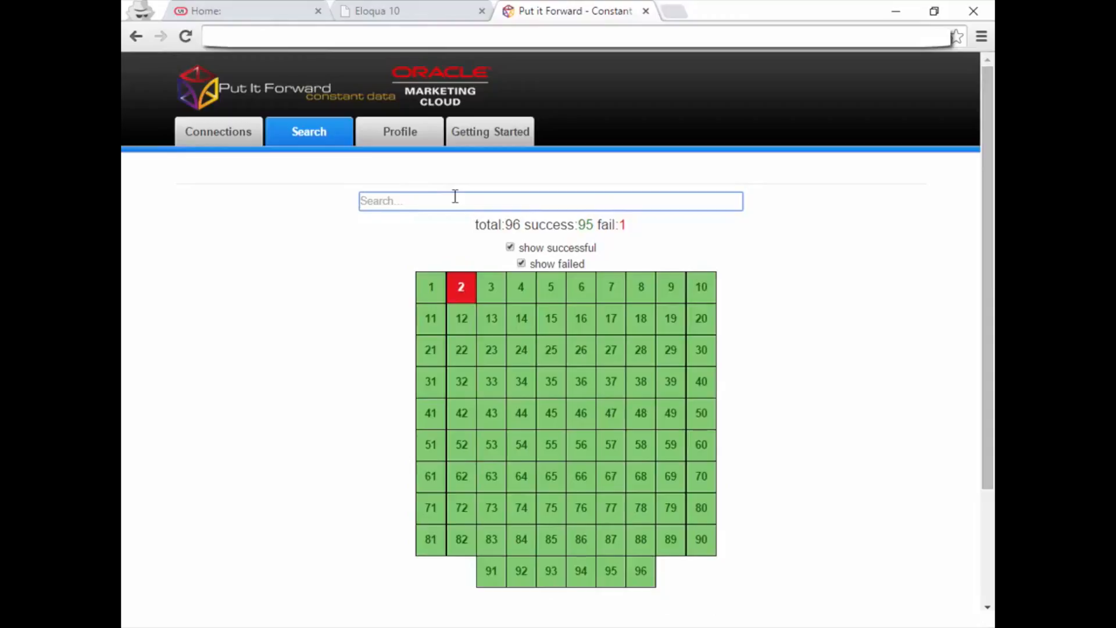
# Step: Filter the logs for testName1 and open its single successful record
pyautogui.write('testName1')
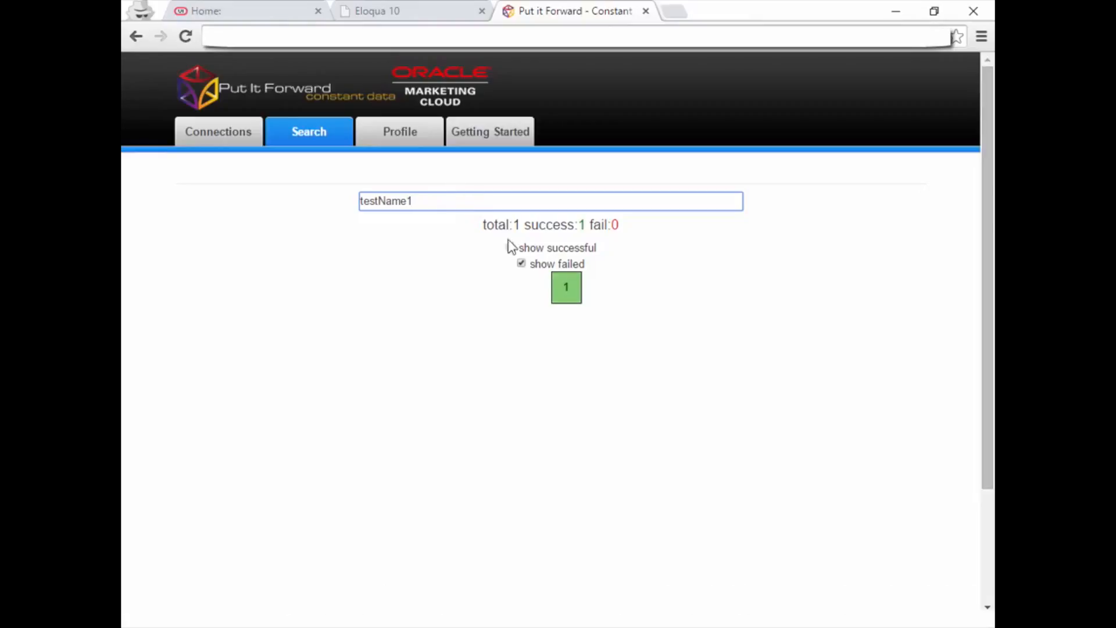
pyautogui.click(565, 286)
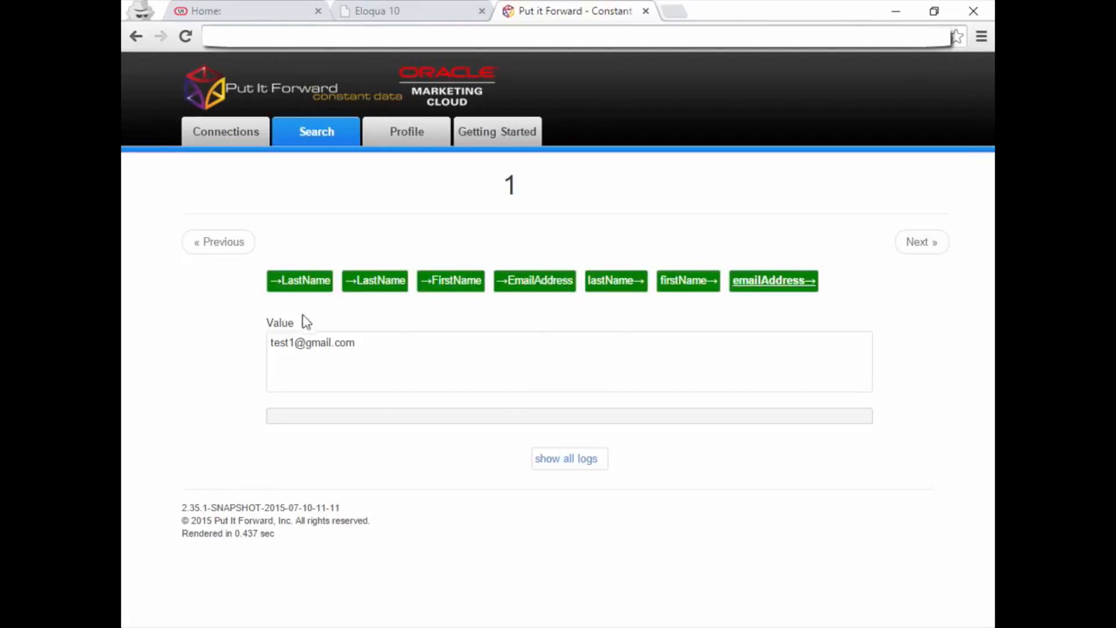
# Step: View the logged LastName, FirstName and EmailAddress values, then switch to the Eloqua 10 tab
pyautogui.click(300, 279)
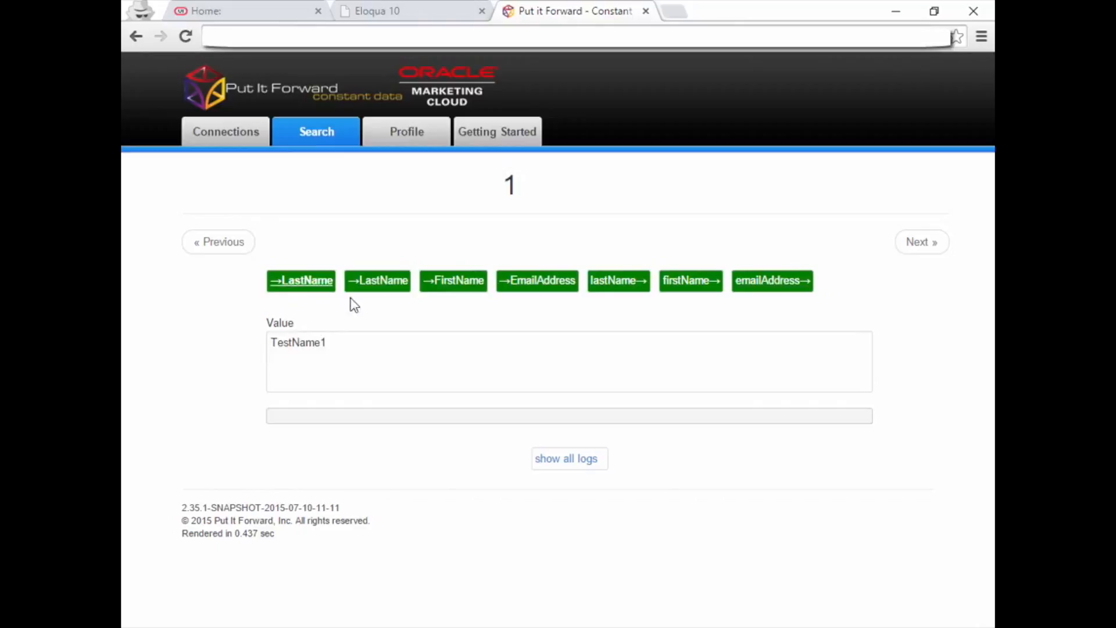
pyautogui.click(453, 280)
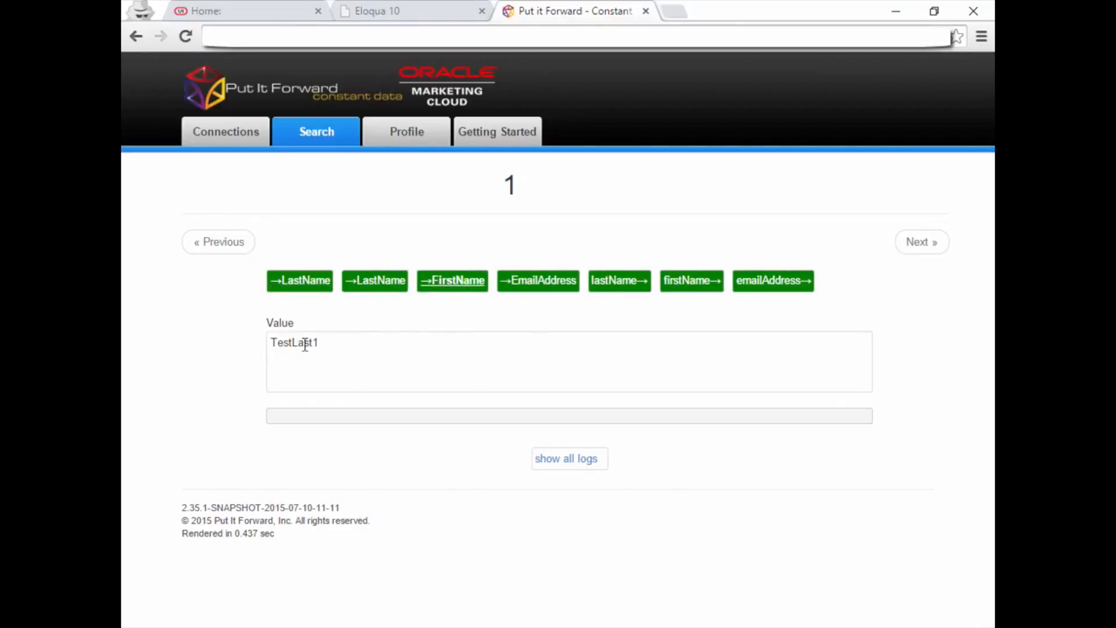
pyautogui.click(537, 279)
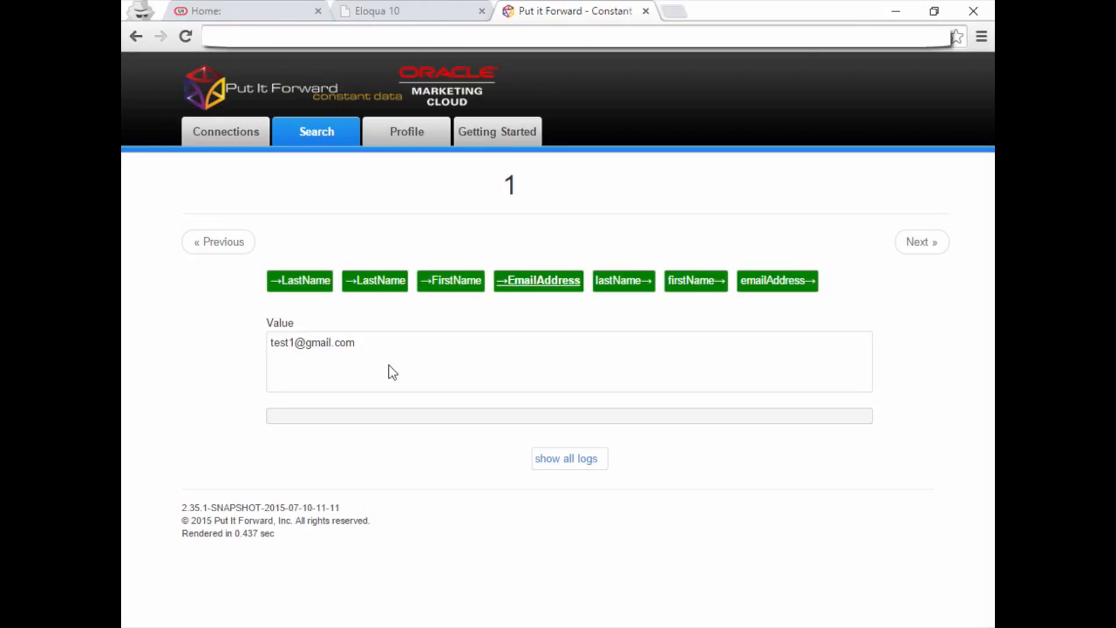
pyautogui.click(410, 11)
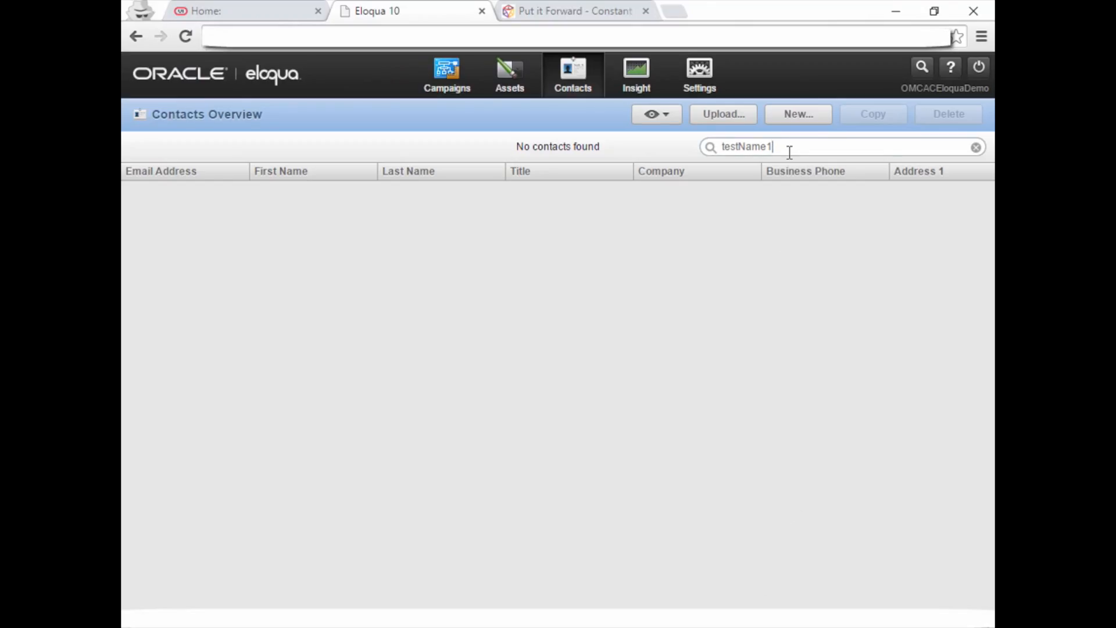